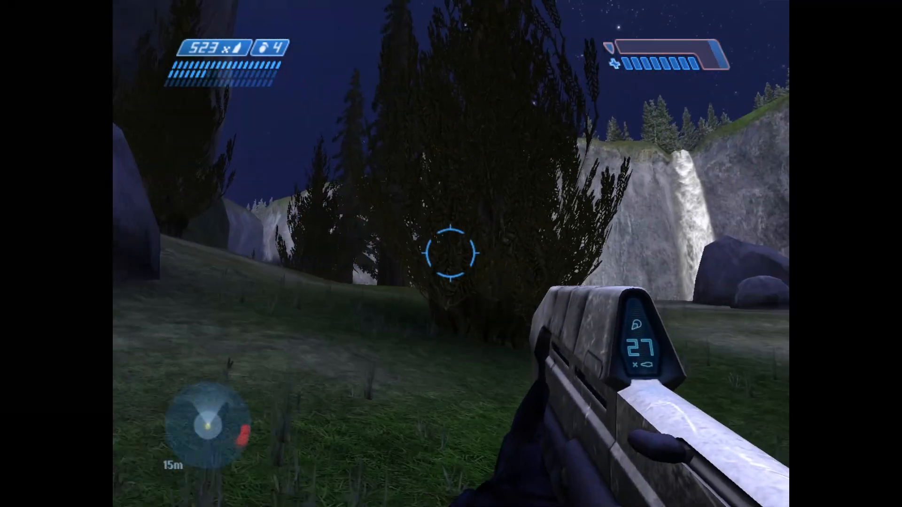
mouse_move(451, 253)
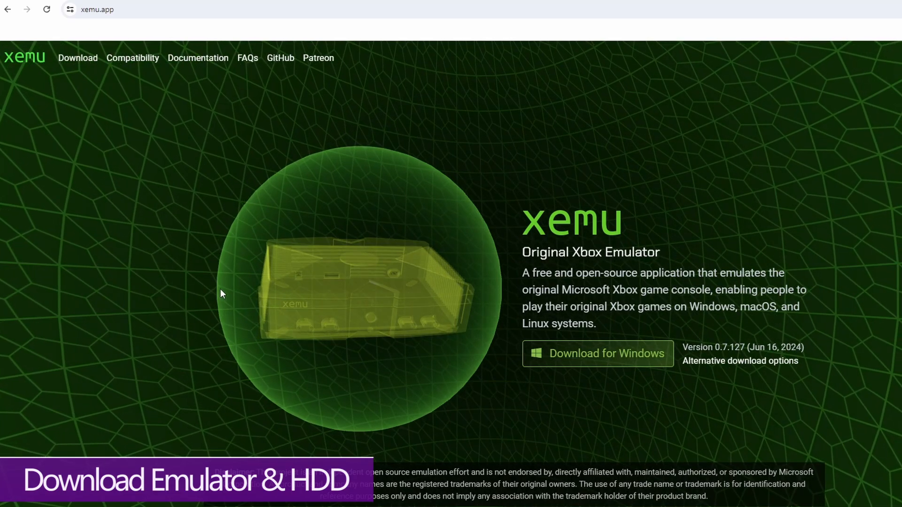
Step: Go from the xemu.app home page to the Download for Windows documentation page
click(78, 57)
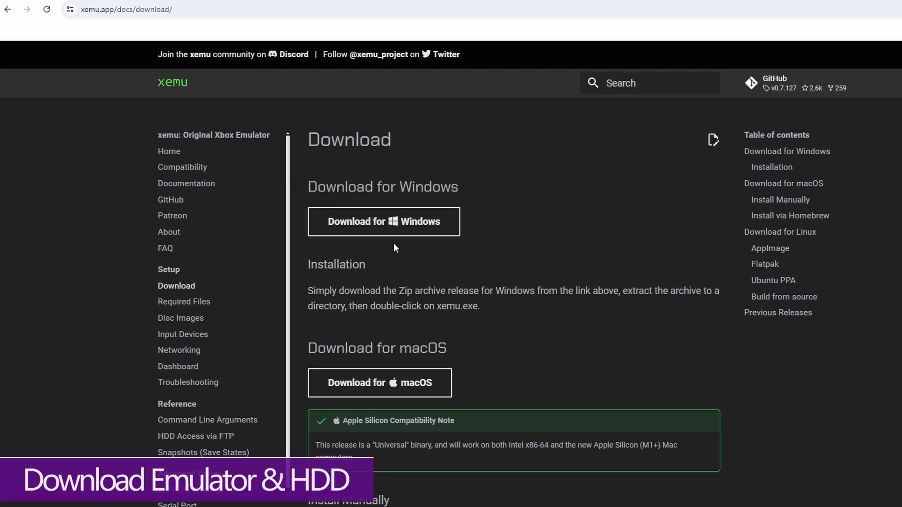
mouse_move(379, 382)
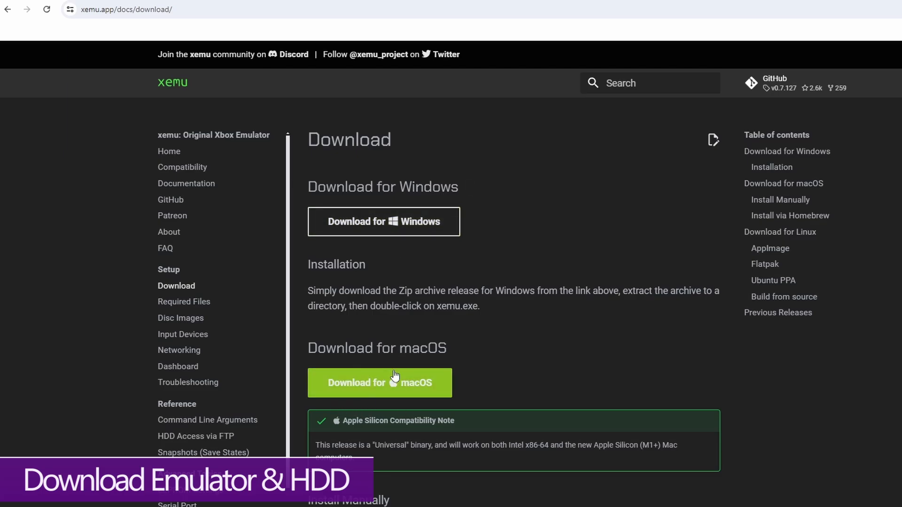
mouse_move(154, 263)
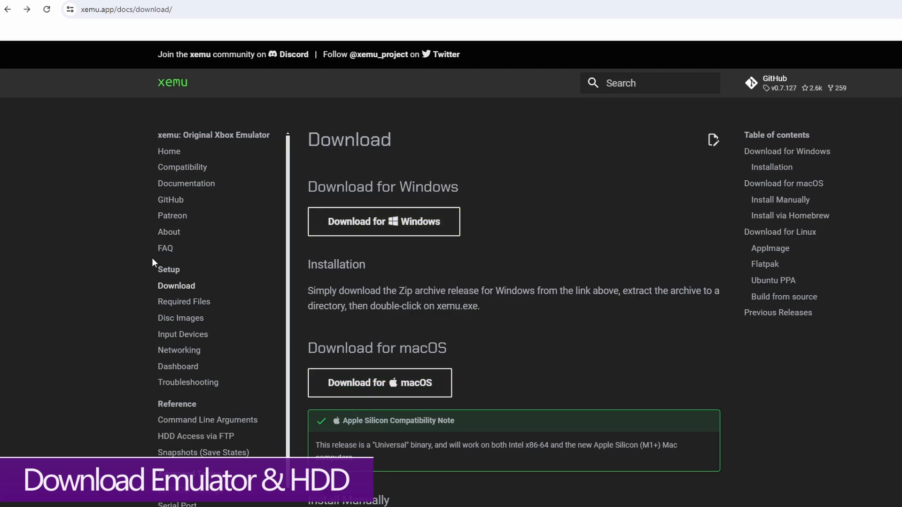
Step: Open Required Files and look over the BIOS and hard disk image sections
click(184, 302)
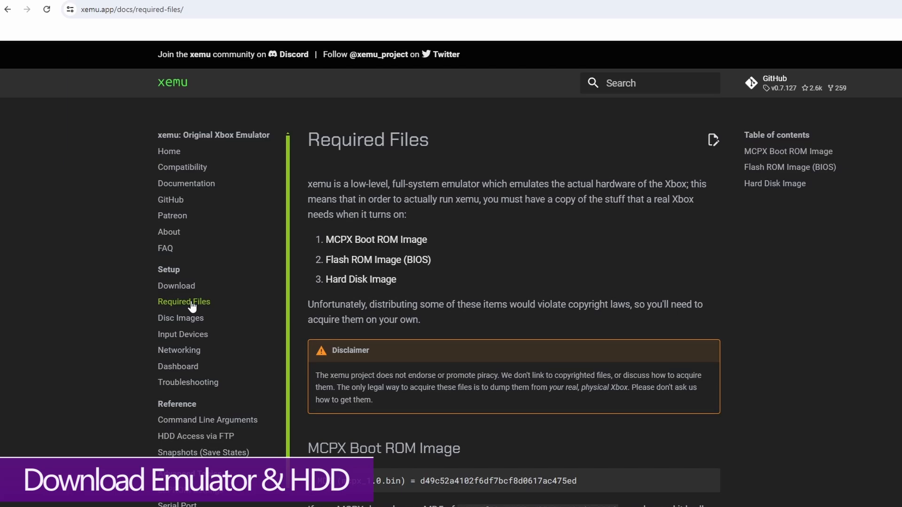
scroll(down, 3)
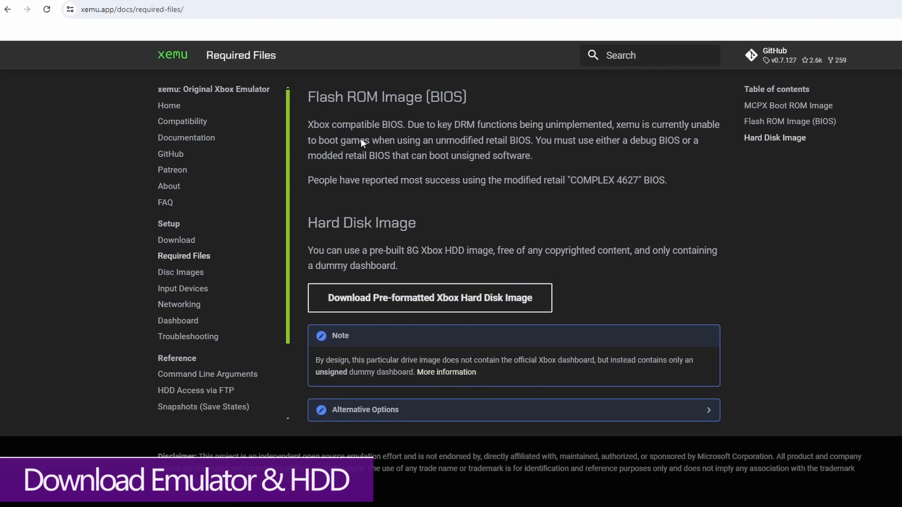
scroll(up, 3)
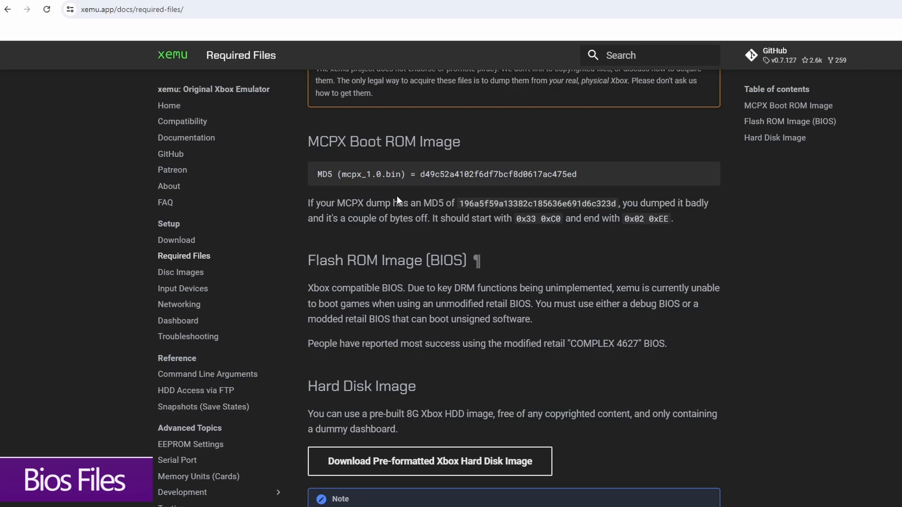
mouse_move(311, 141)
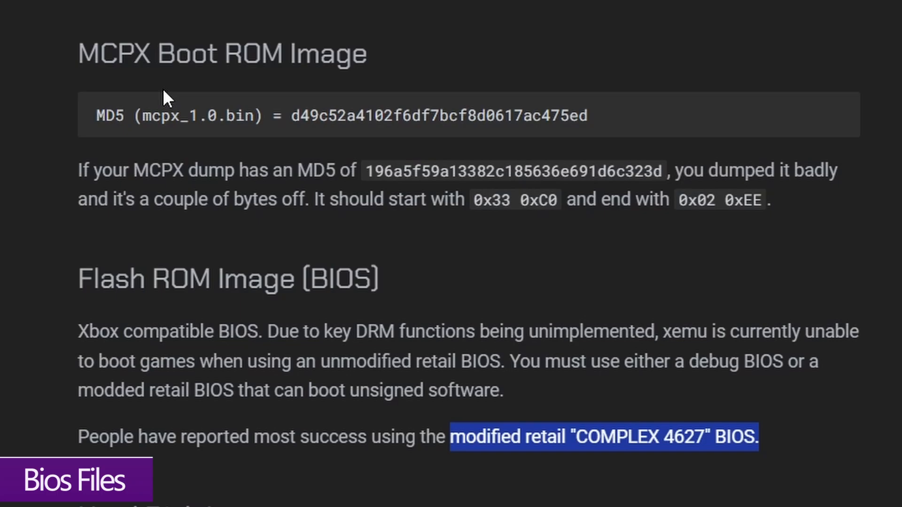
mouse_move(113, 54)
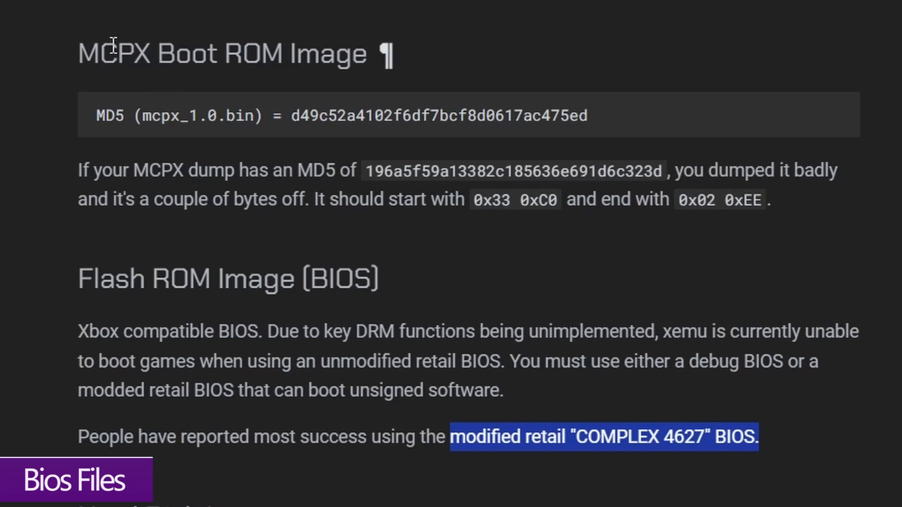
mouse_move(87, 49)
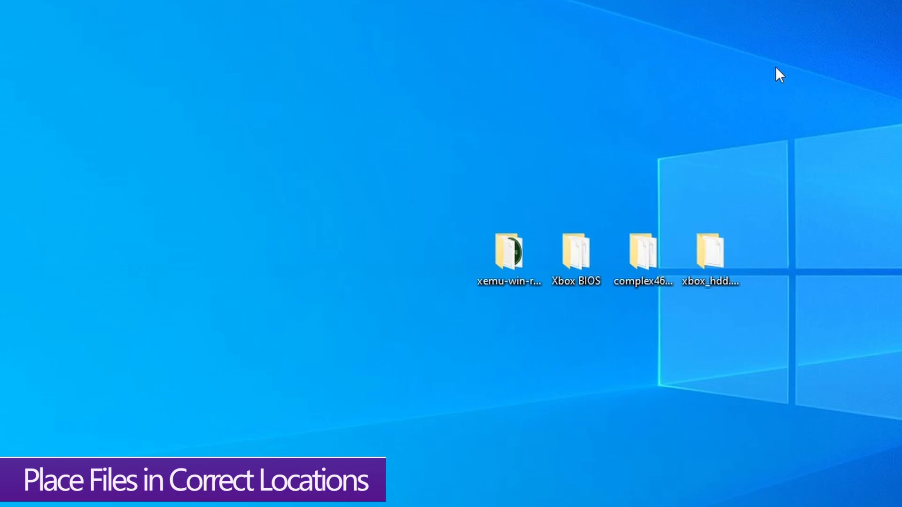
mouse_move(510, 335)
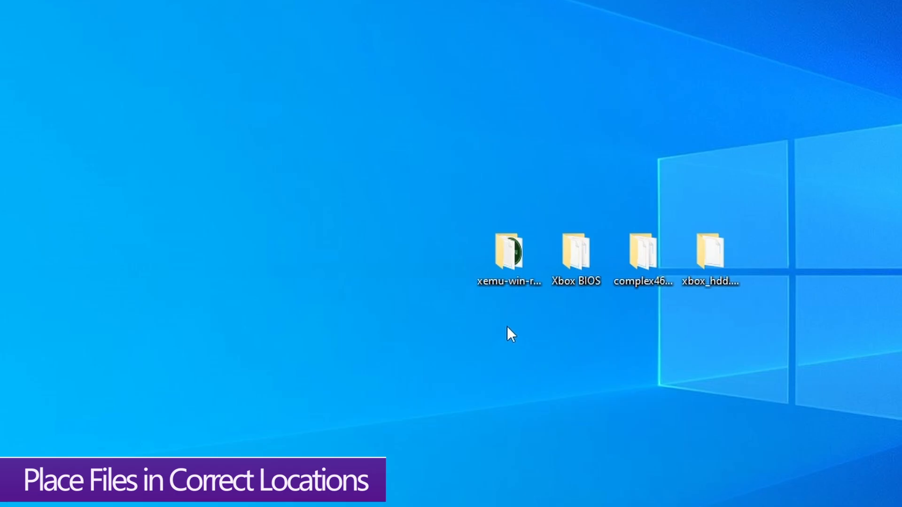
Step: Add a folder named bios in xemu-win-release, then open the hard disk image folder
double_click(508, 251)
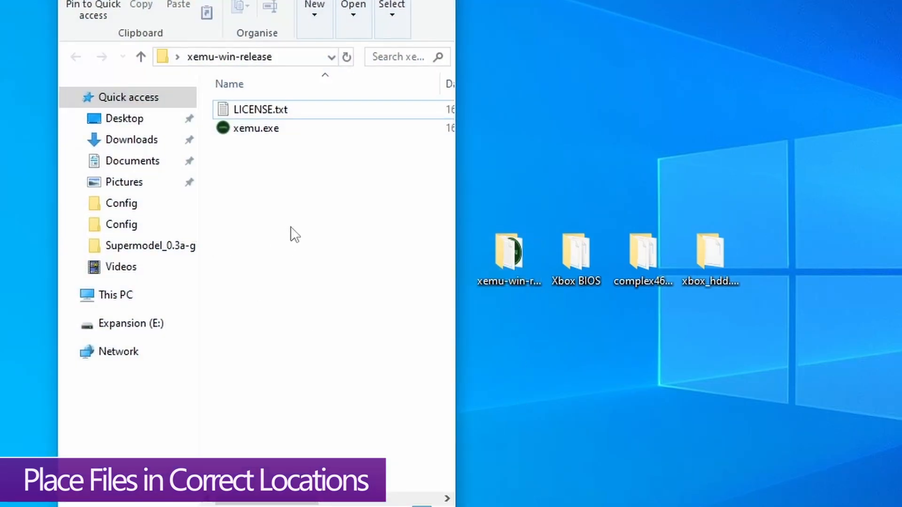
right_click(294, 232)
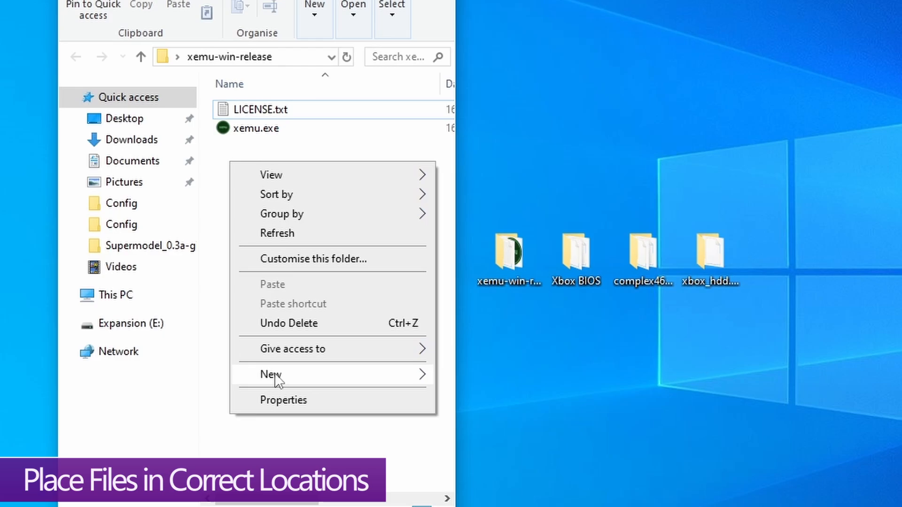
click(271, 374)
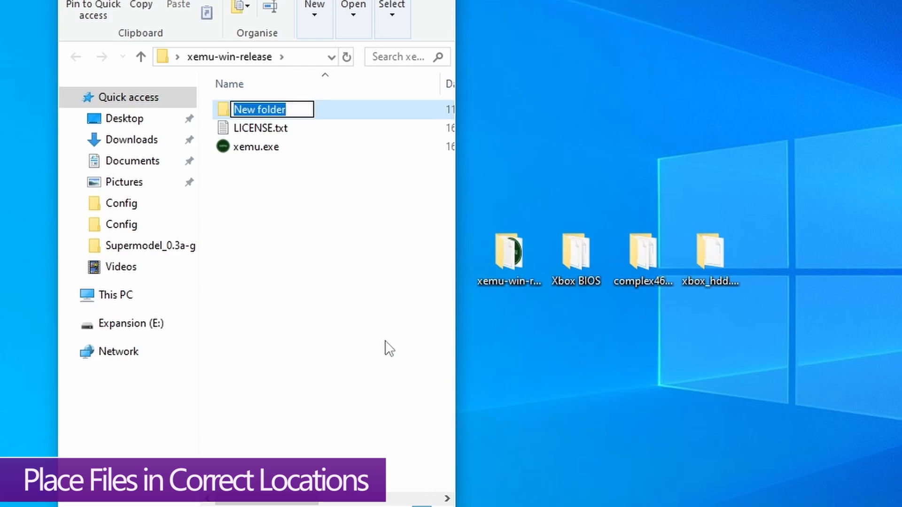
text(bios)
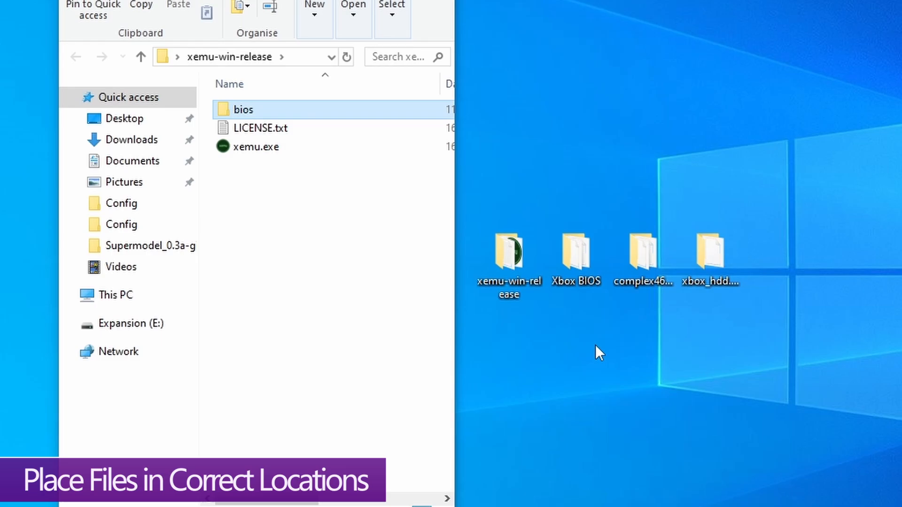
double_click(575, 251)
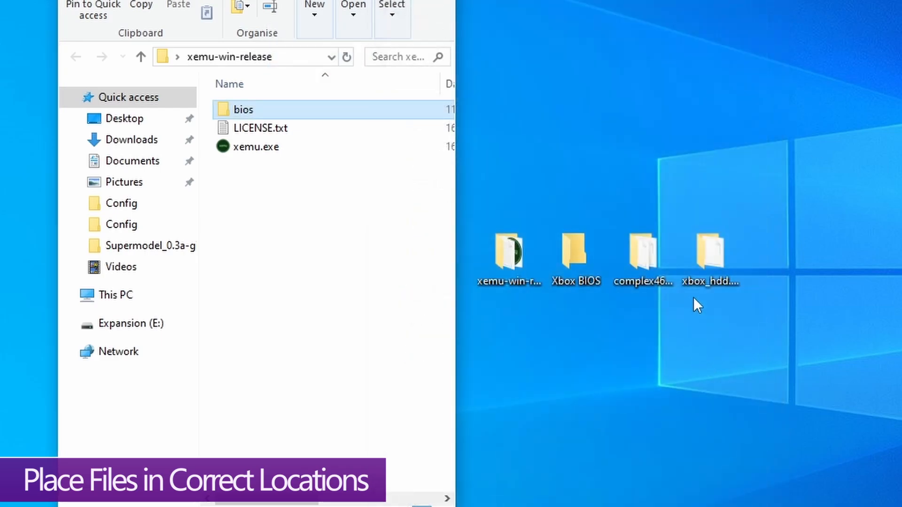
double_click(710, 251)
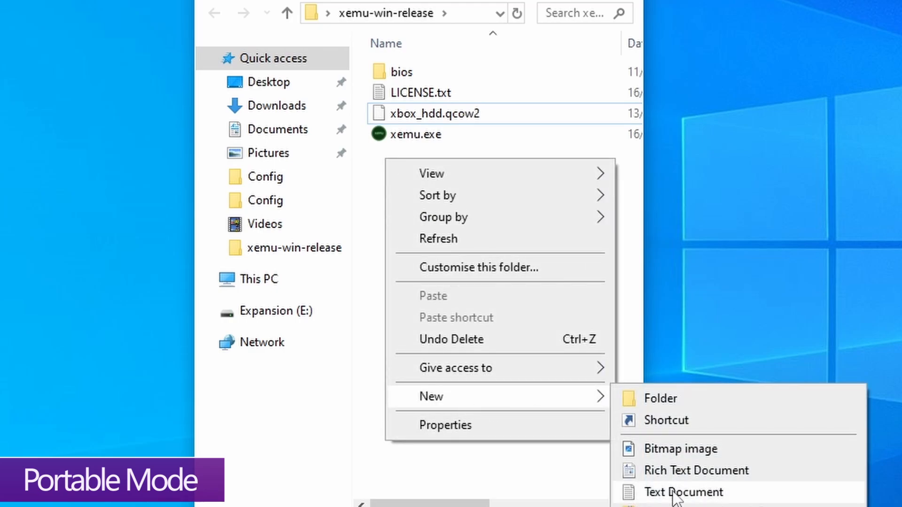
Step: Create an empty text file named xemu.toml in the release folder and launch xemu
click(682, 492)
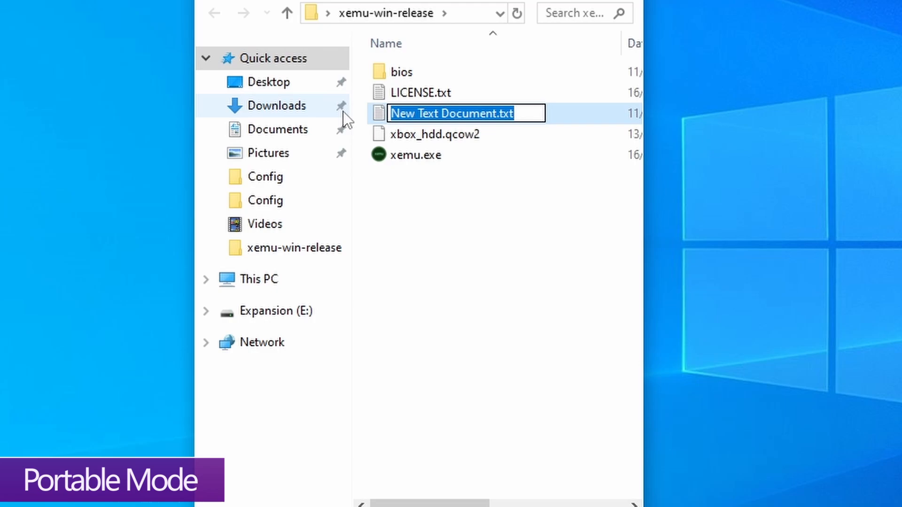
text(xem)
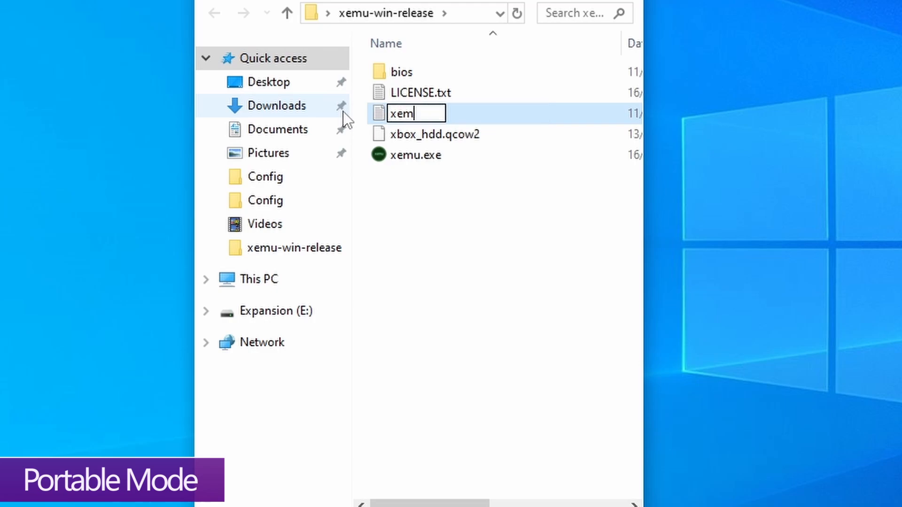
text(u.to)
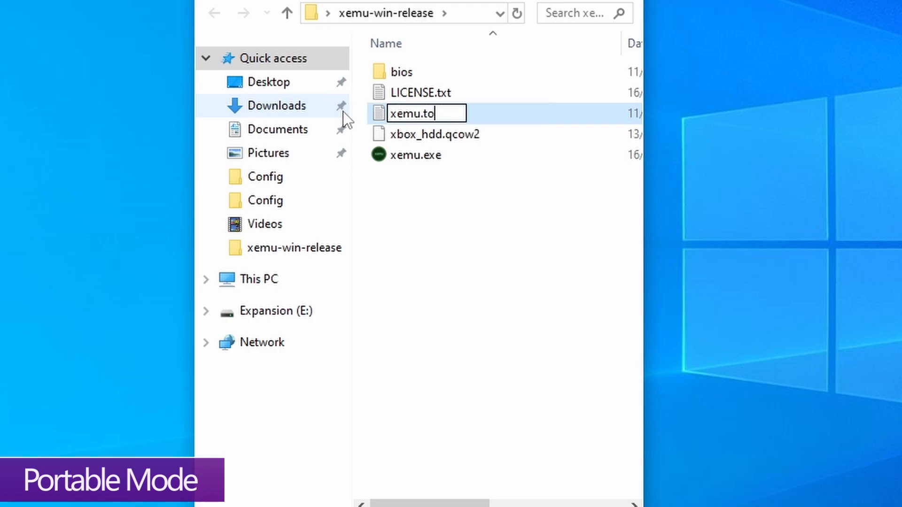
text(ml)
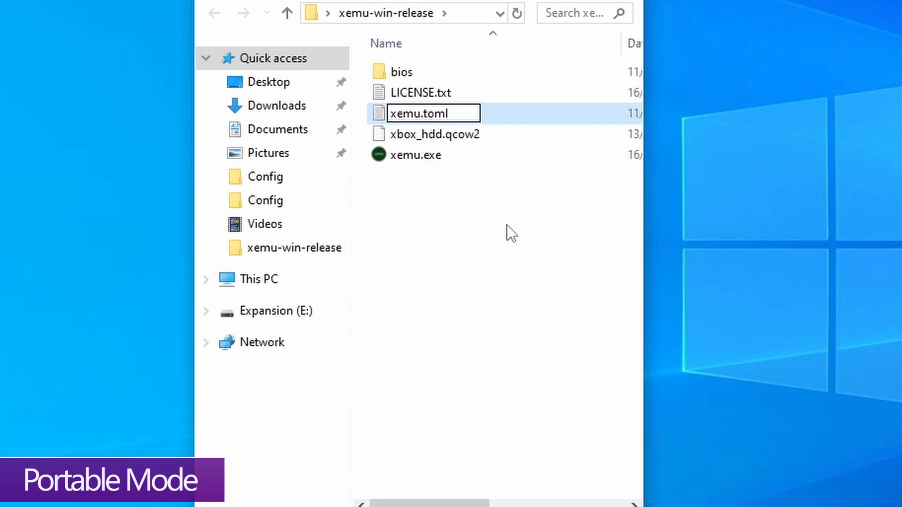
click(497, 324)
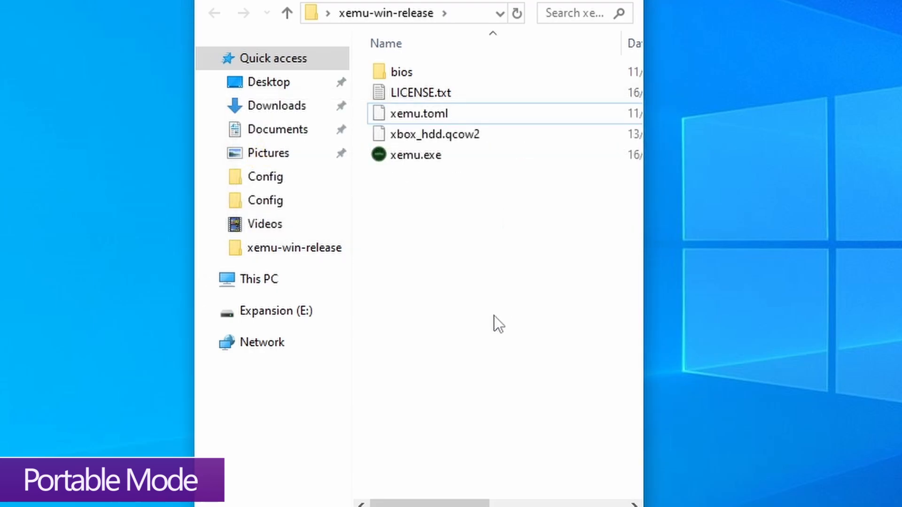
double_click(414, 154)
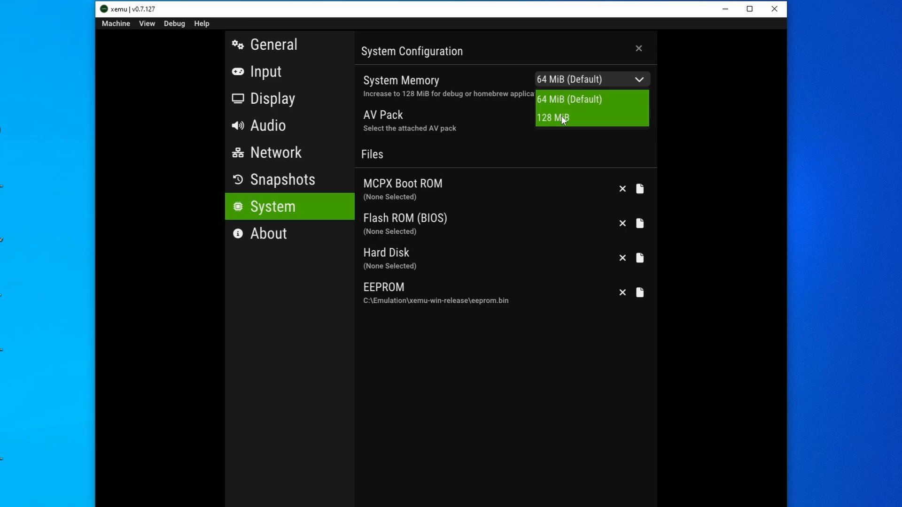
mouse_move(564, 99)
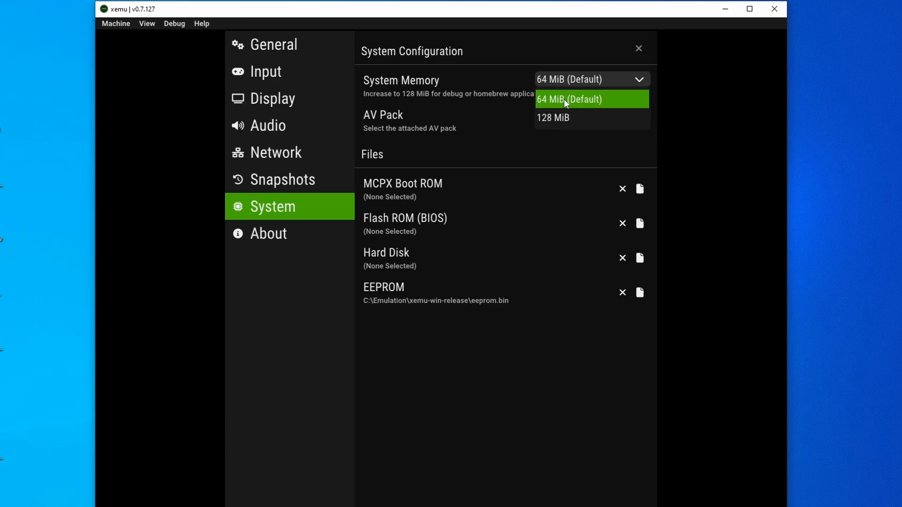
Step: Keep 64 MiB memory and the HDTV AV pack, and set the boot ROM to mcpx_1.0.bin
click(569, 99)
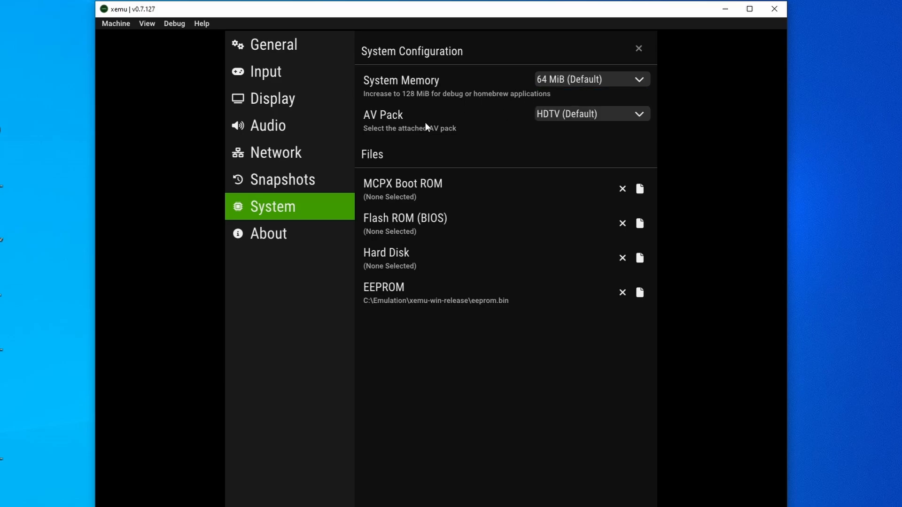
click(590, 114)
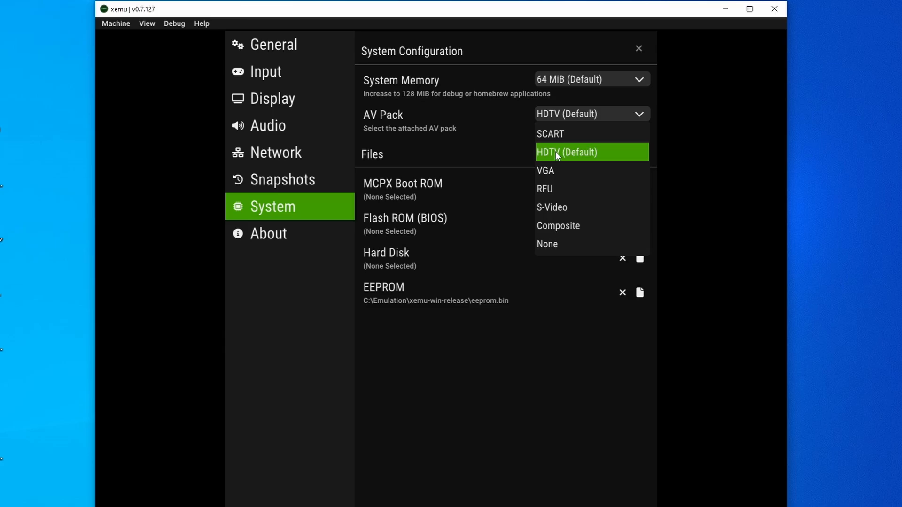
mouse_move(559, 155)
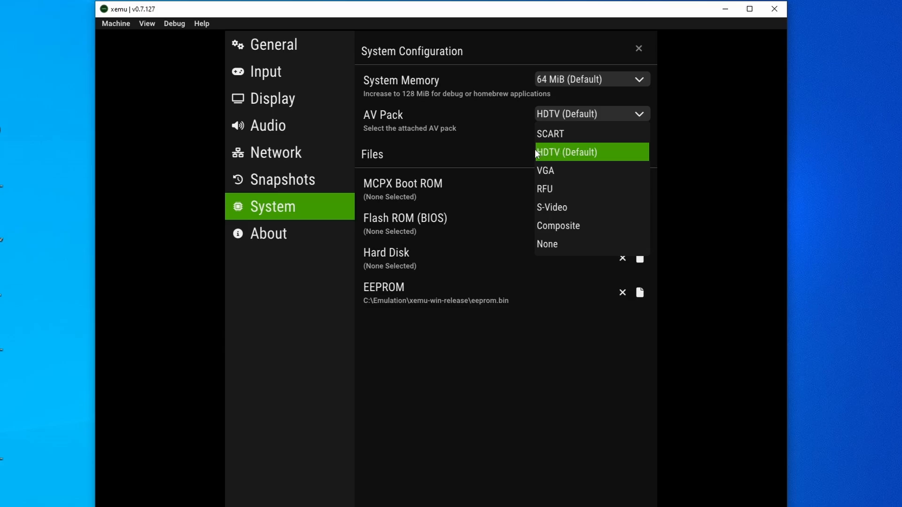
click(568, 151)
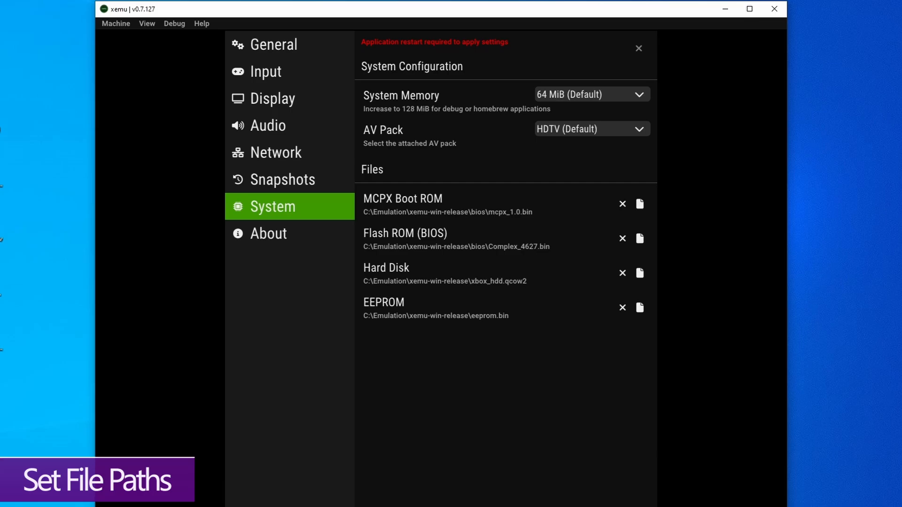
mouse_move(425, 238)
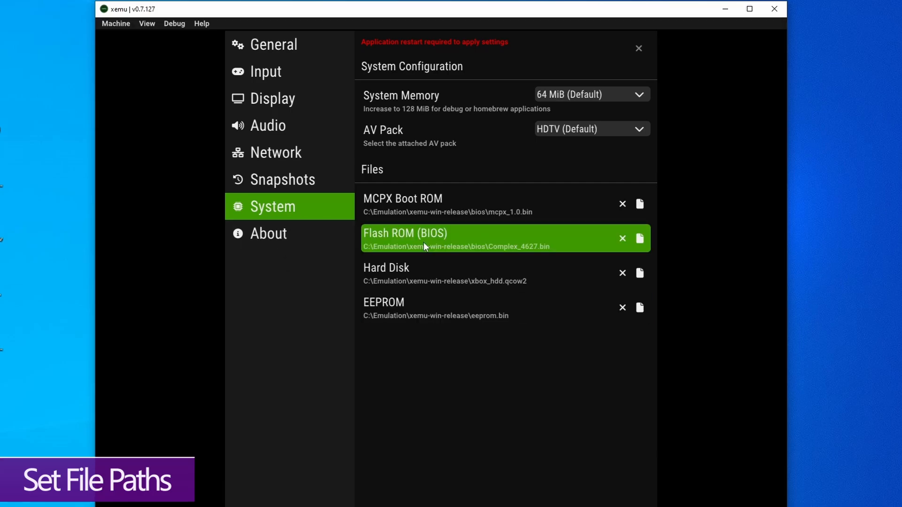
click(639, 238)
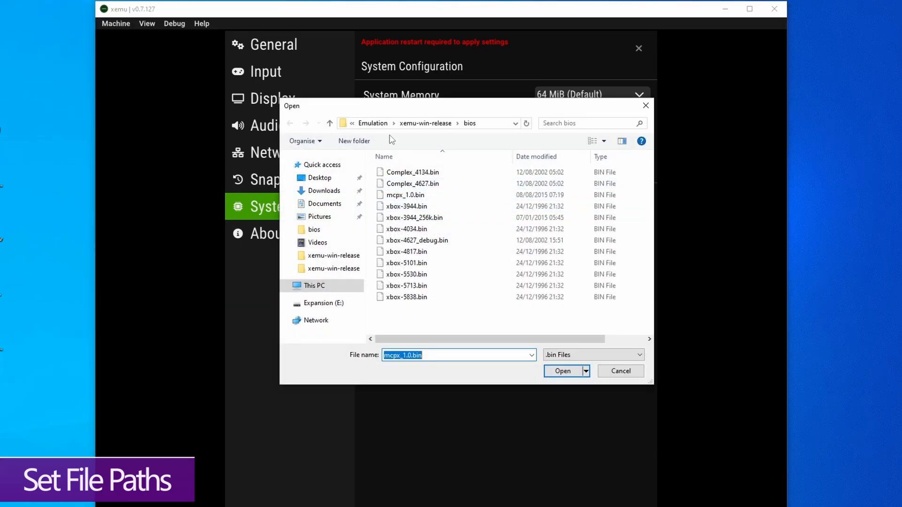
click(414, 218)
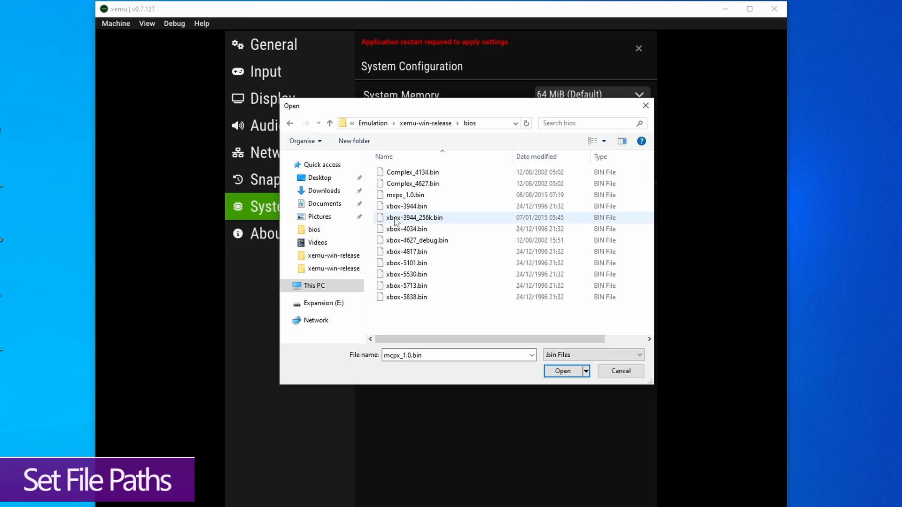
click(405, 195)
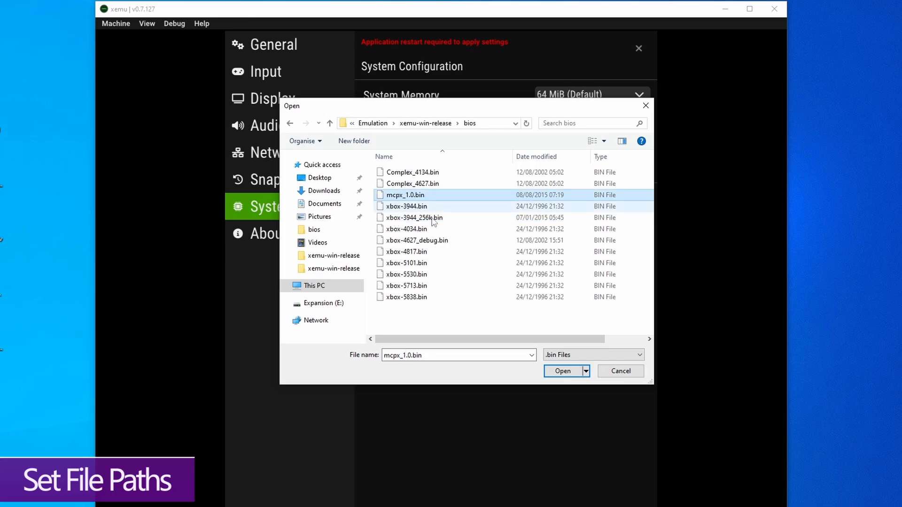
click(561, 371)
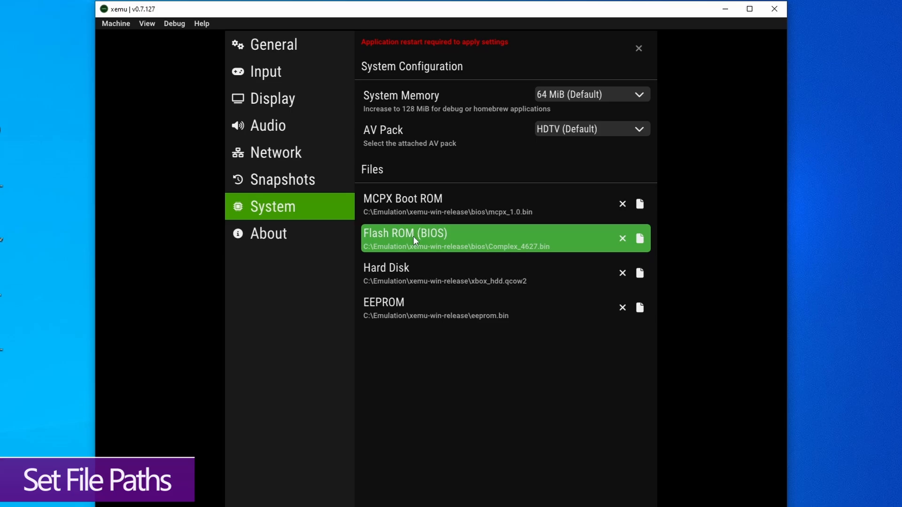
Step: Set the flash BIOS to Complex_4627.bin and the hard disk to xbox_hdd.qcow2
click(638, 239)
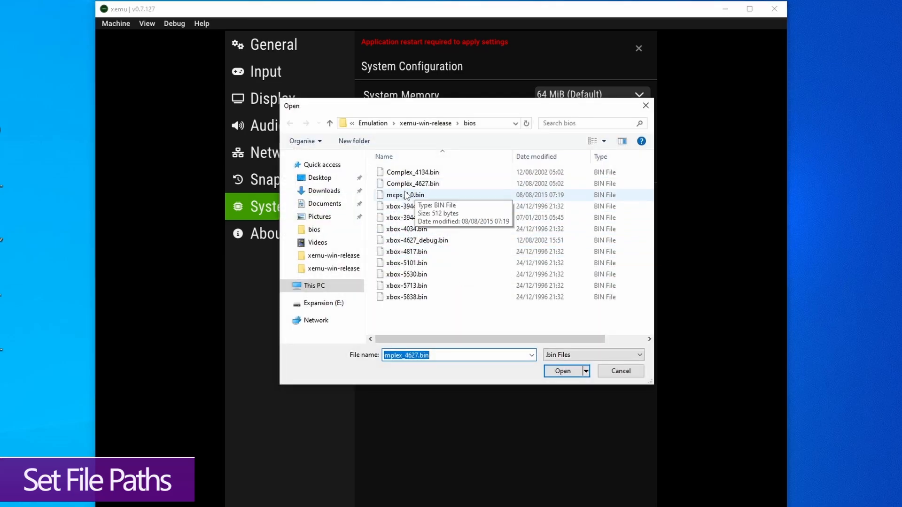
click(412, 183)
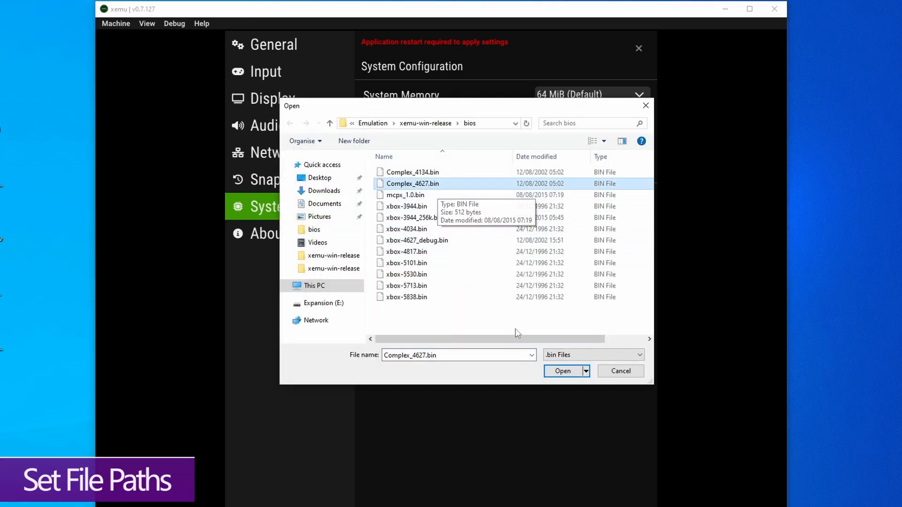
click(562, 371)
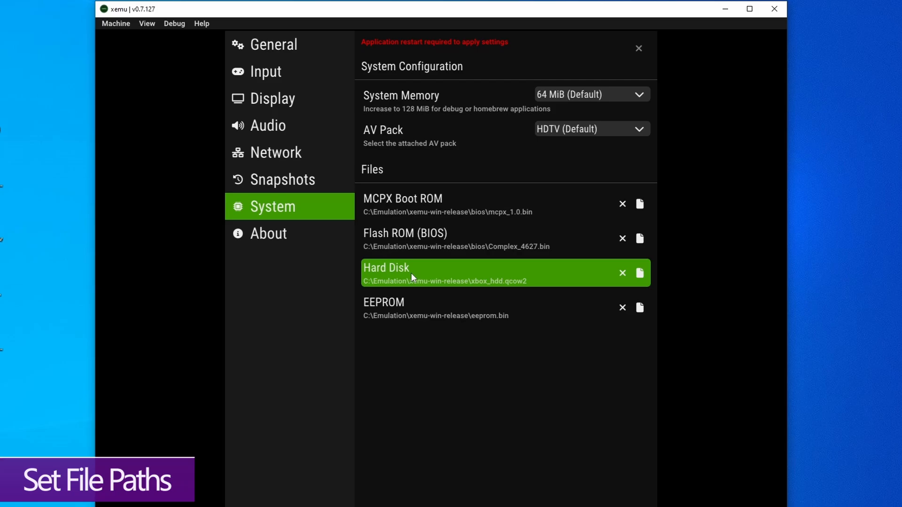
click(639, 273)
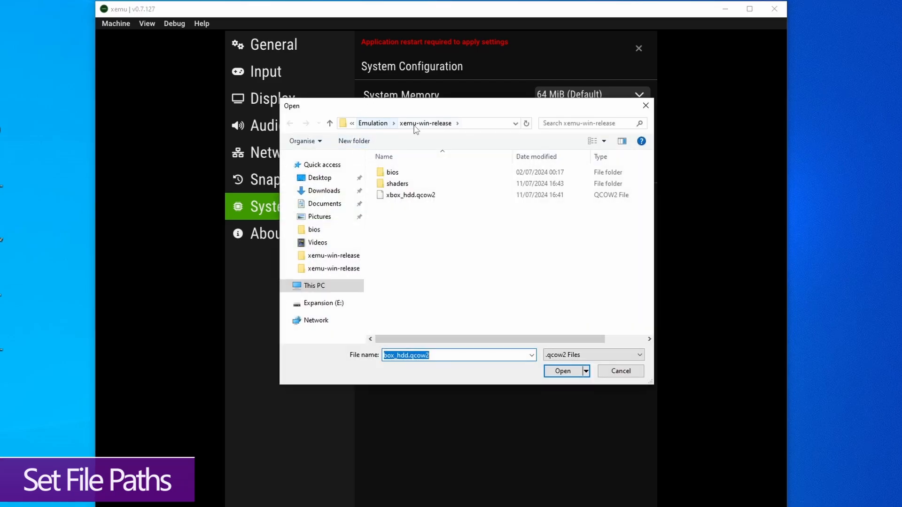
click(411, 195)
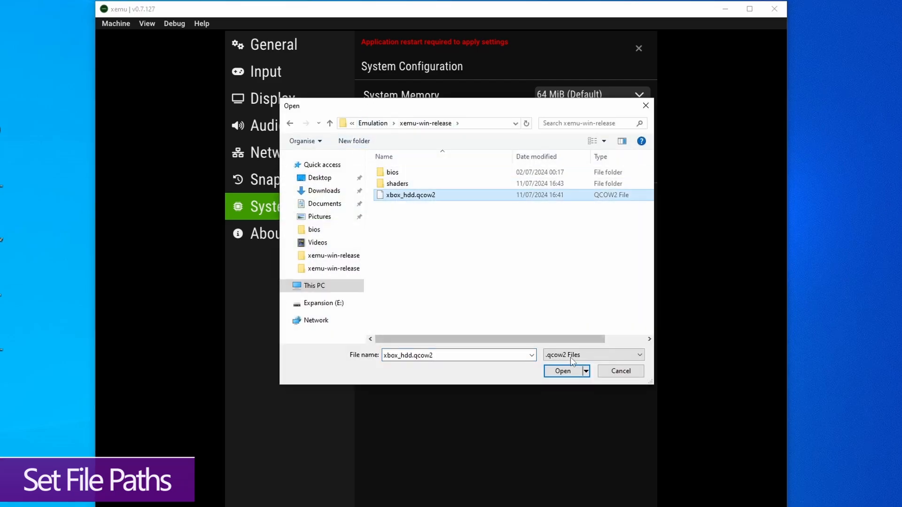
click(562, 371)
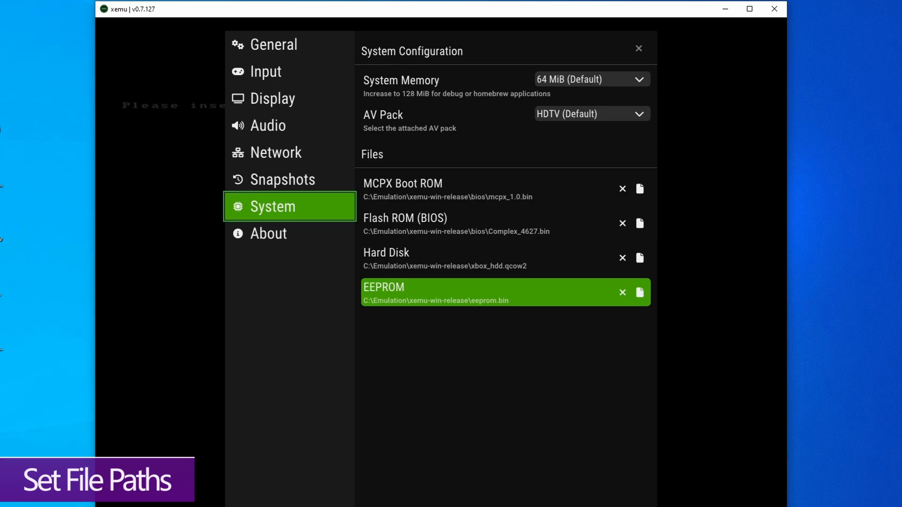
mouse_move(265, 71)
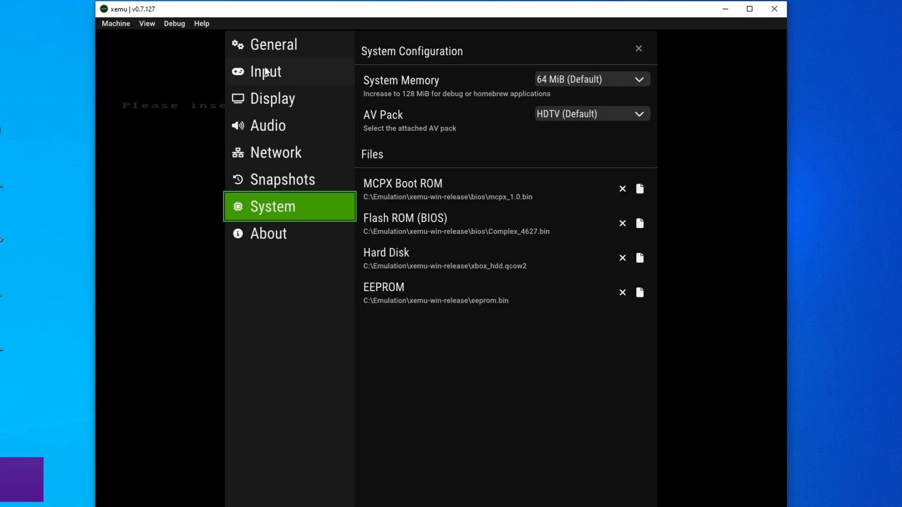
Step: Assign Keyboard to controller port 2 and leave controller 1's expansion slots empty
click(265, 72)
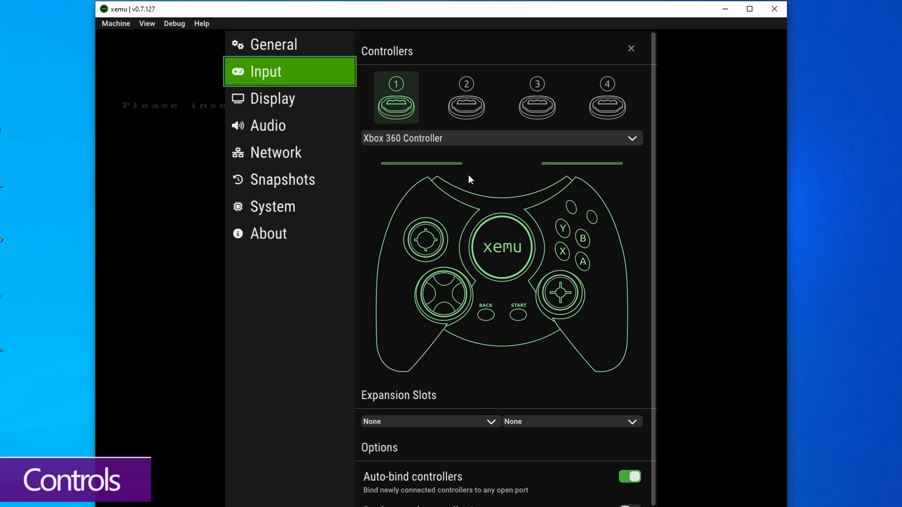
mouse_move(467, 204)
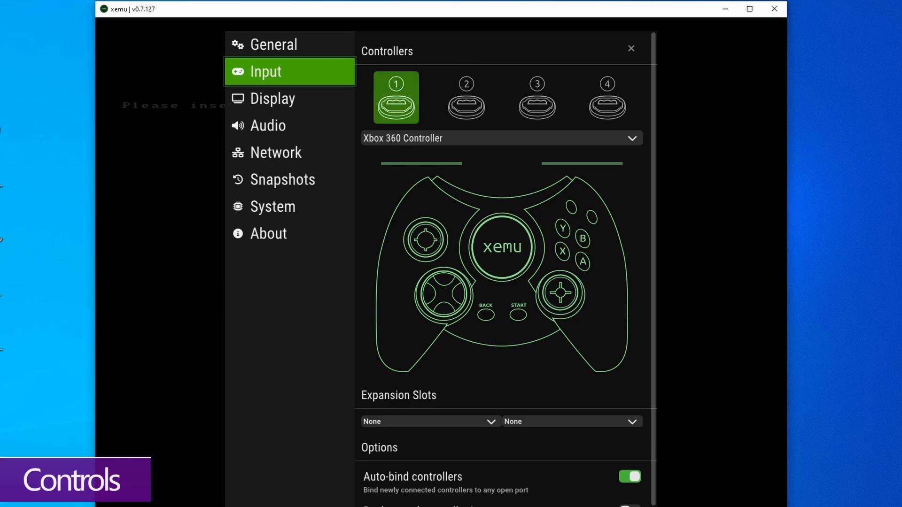
click(466, 97)
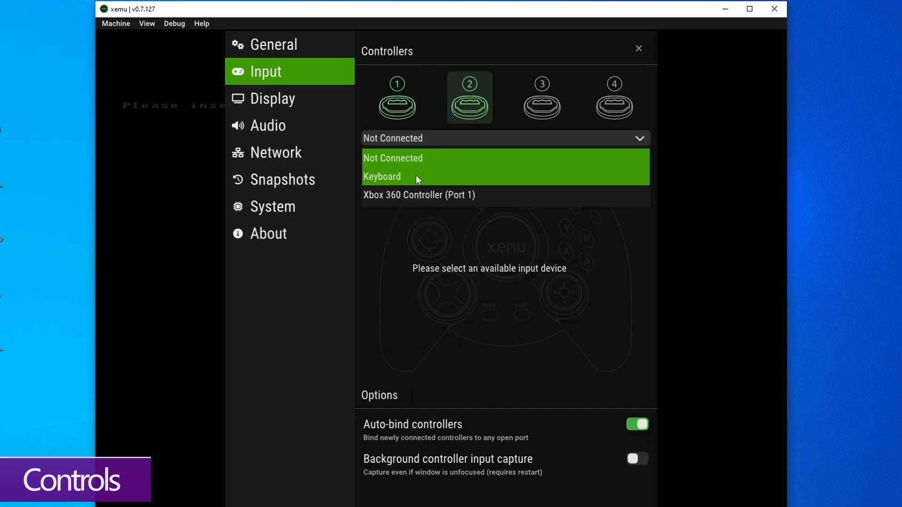
click(381, 176)
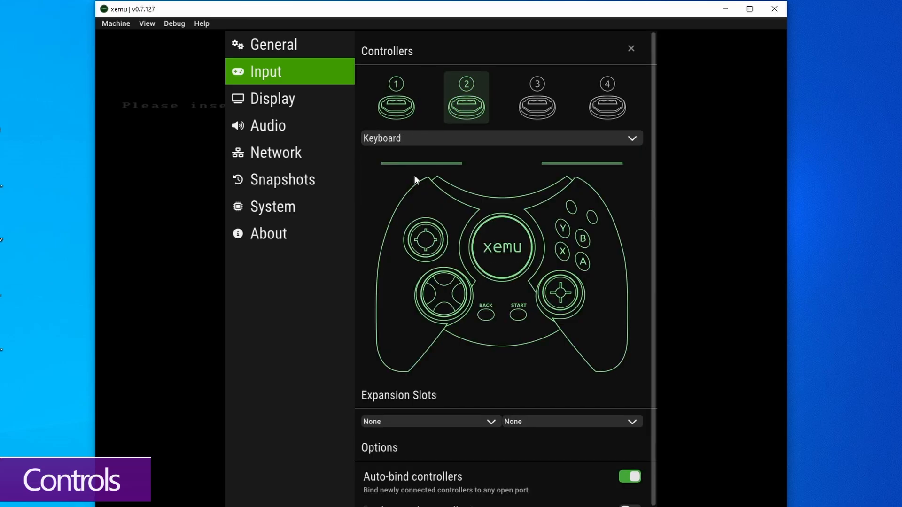
click(396, 98)
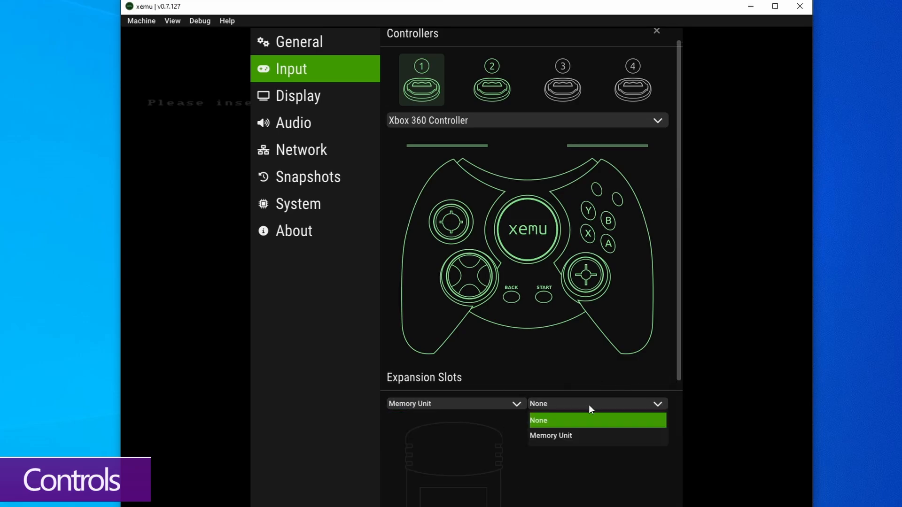
click(550, 436)
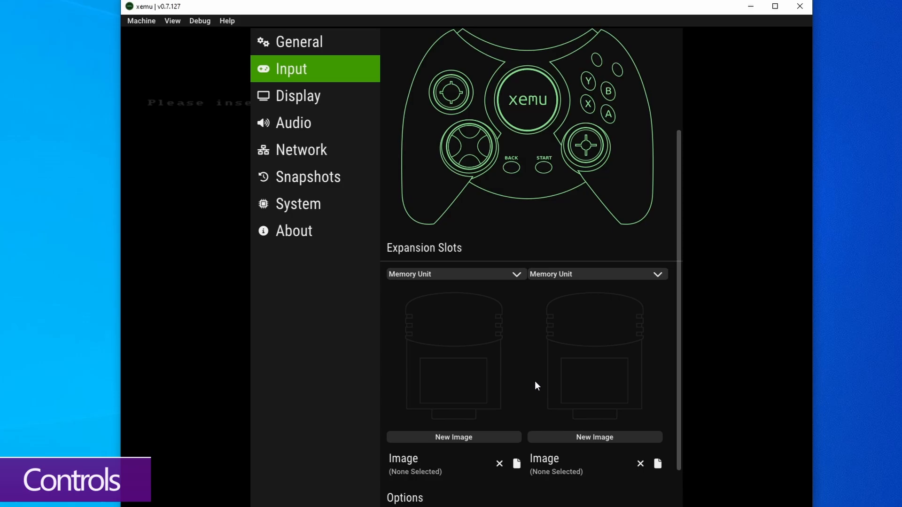
mouse_move(460, 273)
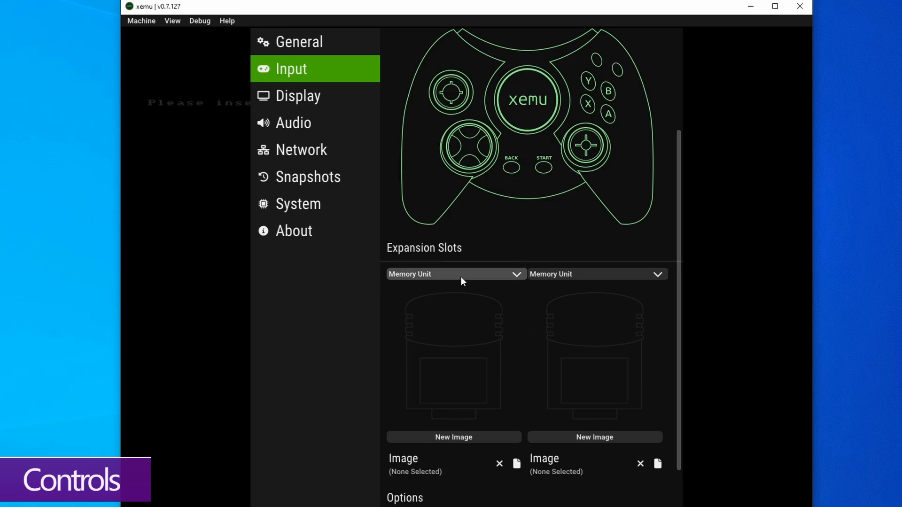
scroll(up, 3)
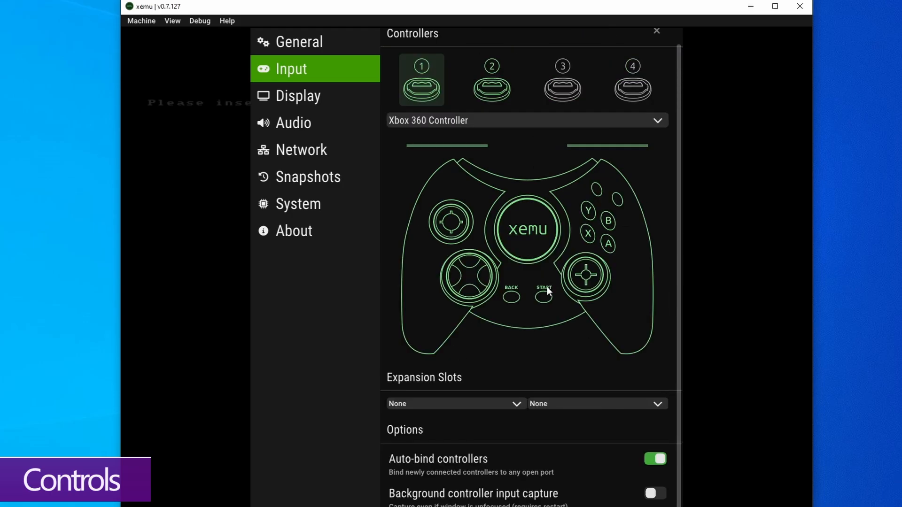
Step: Set internal resolution scale to 2x, enable fullscreen on startup, keep 1280x960 window size
click(298, 95)
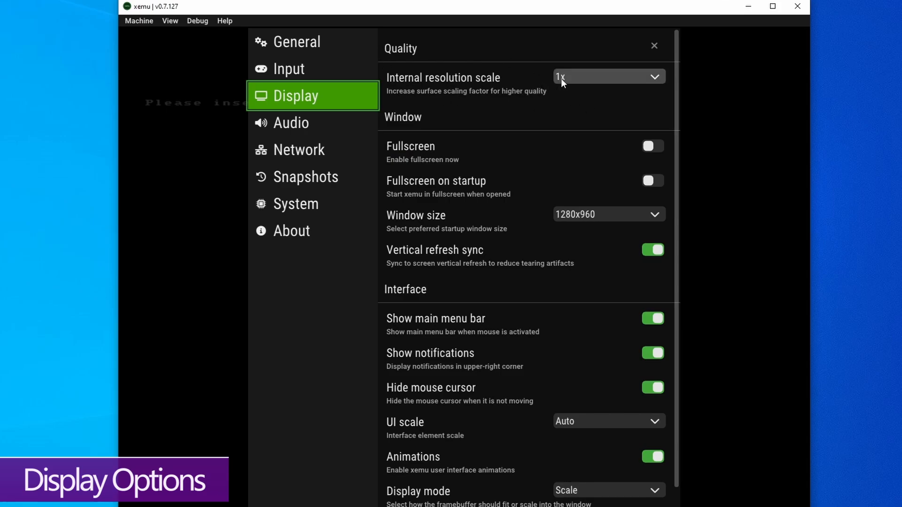
click(608, 76)
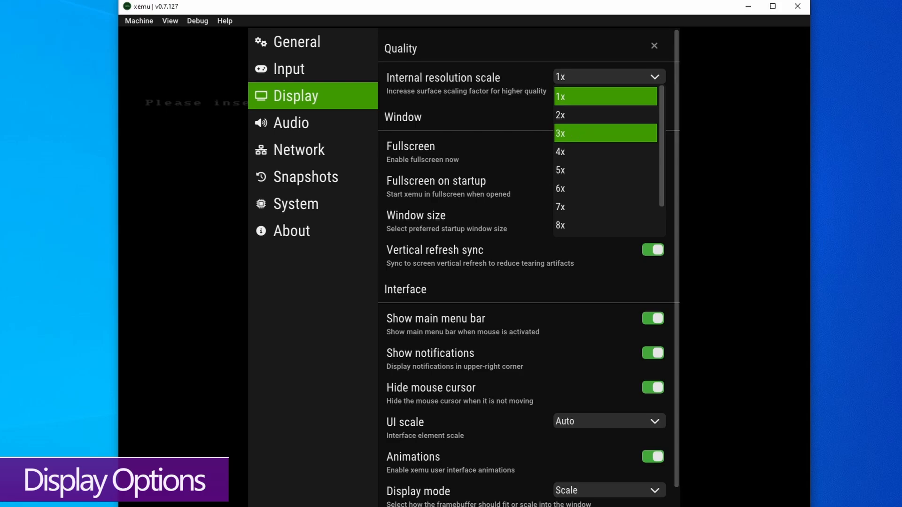
mouse_move(564, 115)
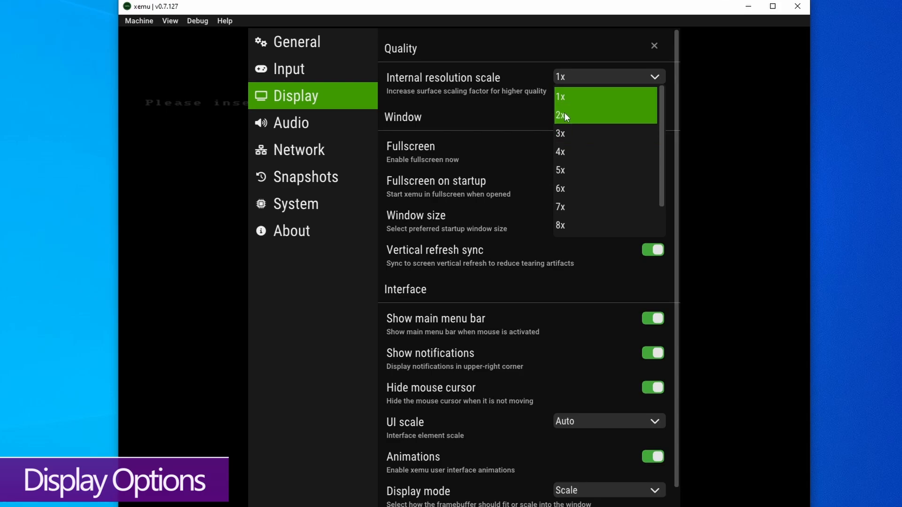
mouse_move(571, 121)
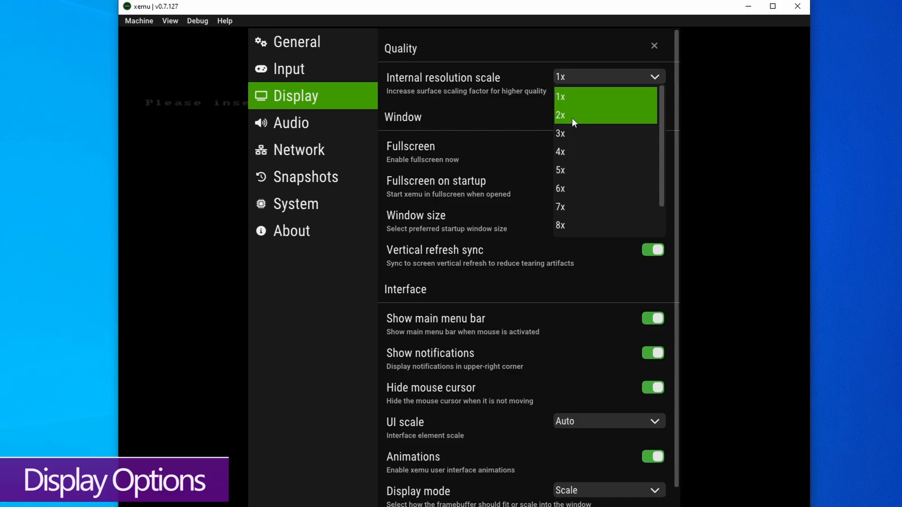
click(559, 115)
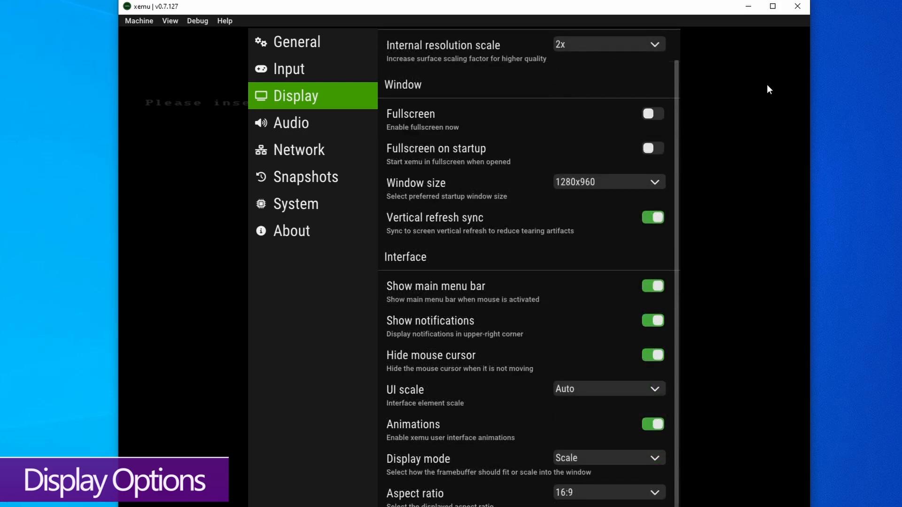
mouse_move(485, 121)
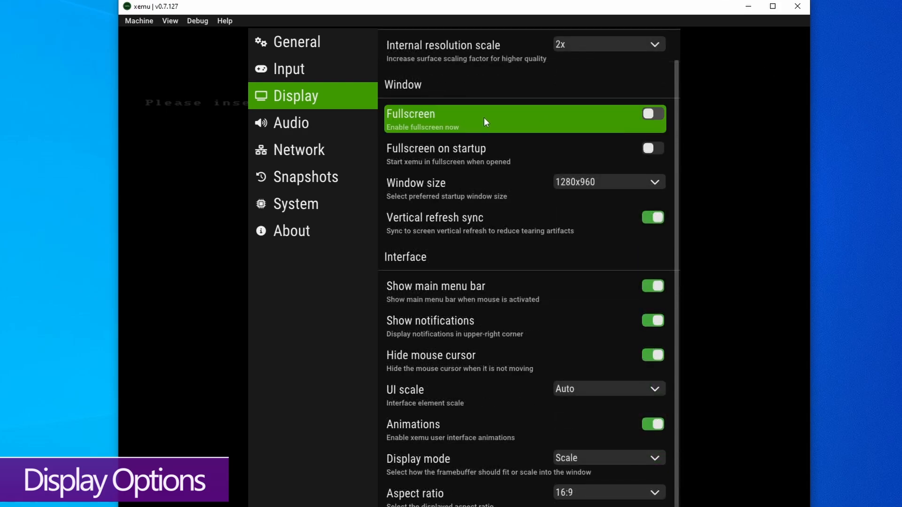
mouse_move(390, 141)
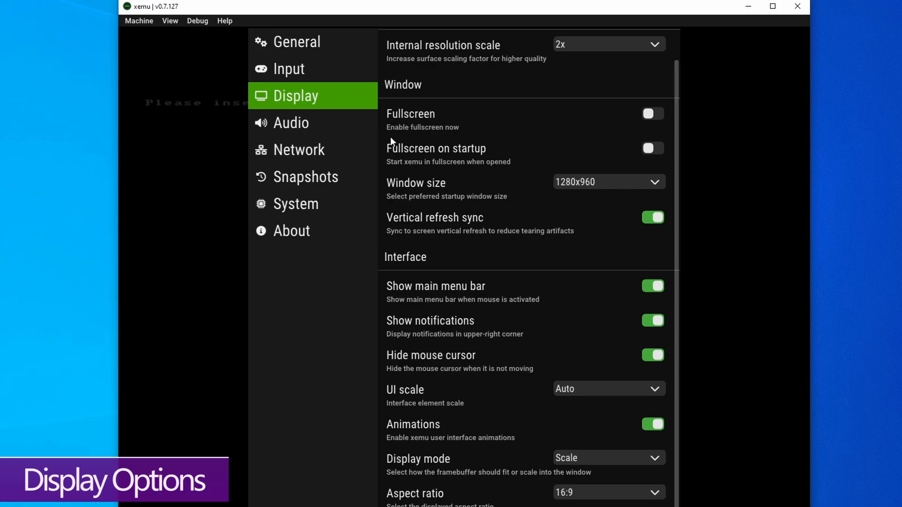
click(651, 148)
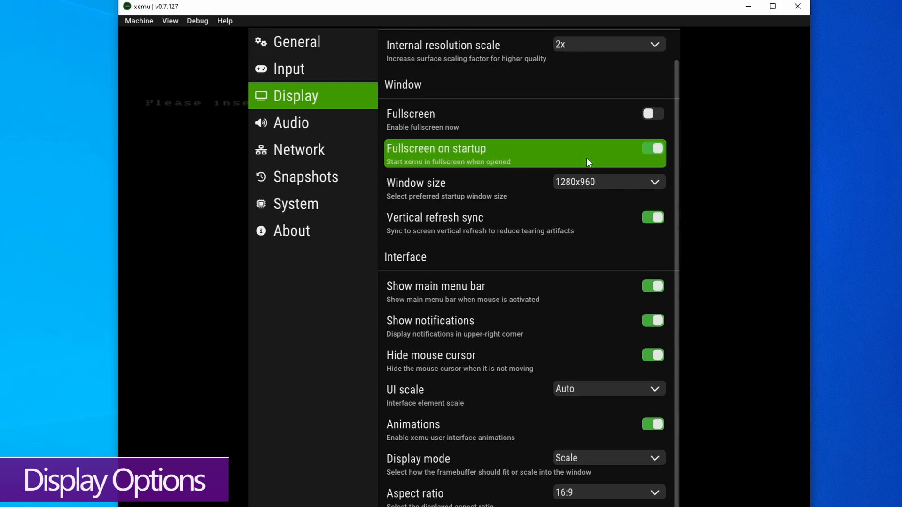
mouse_move(561, 187)
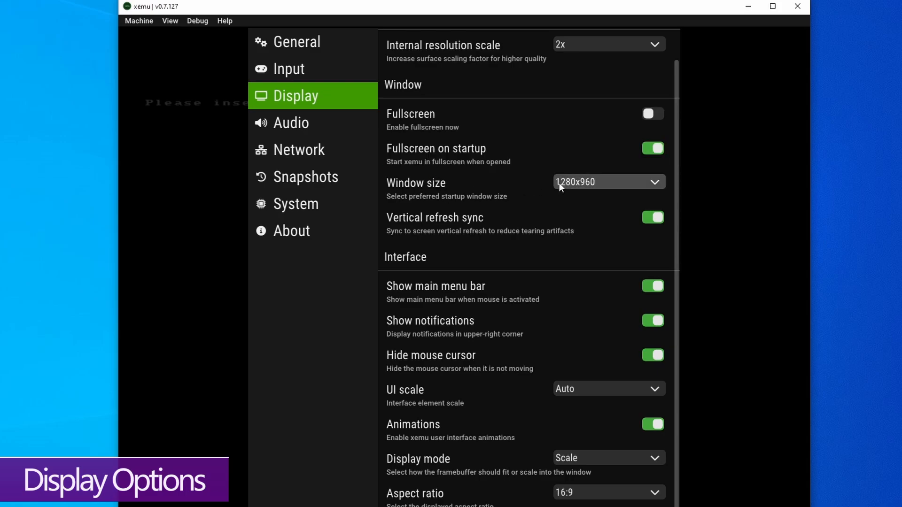
click(607, 182)
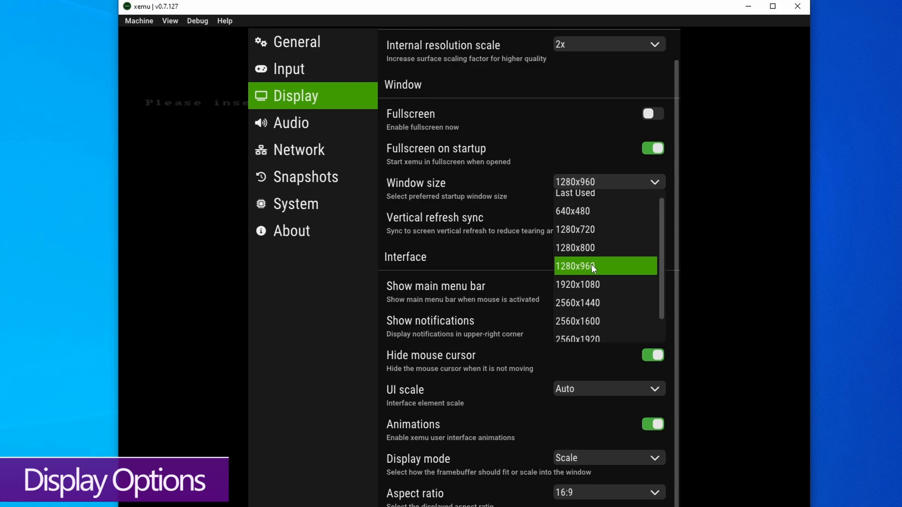
click(574, 266)
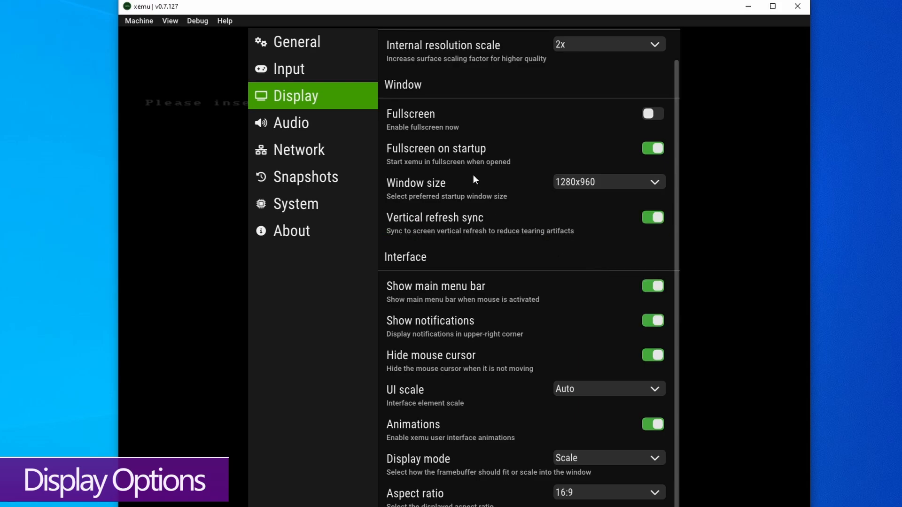
mouse_move(466, 224)
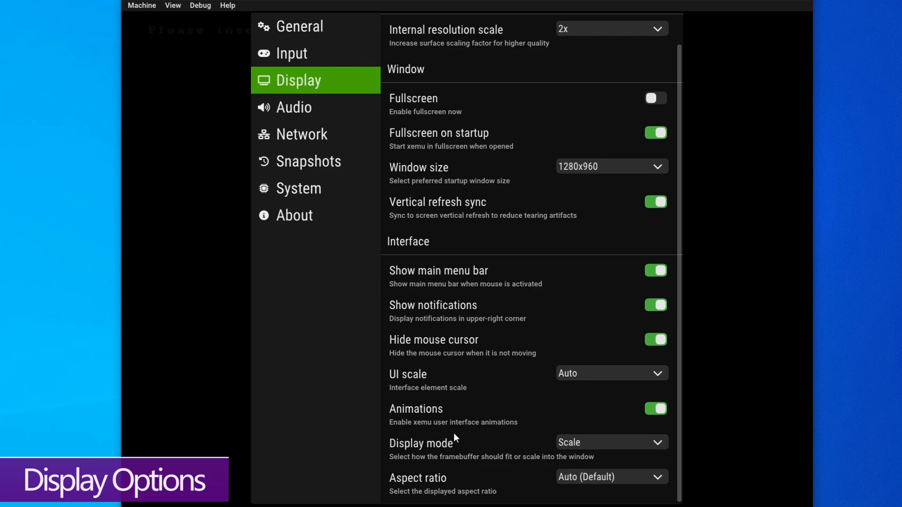
mouse_move(356, 213)
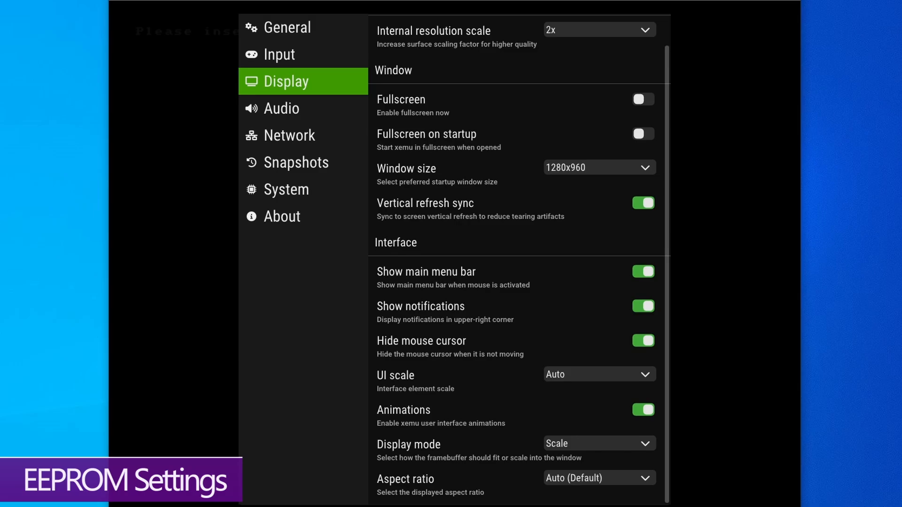
mouse_move(322, 345)
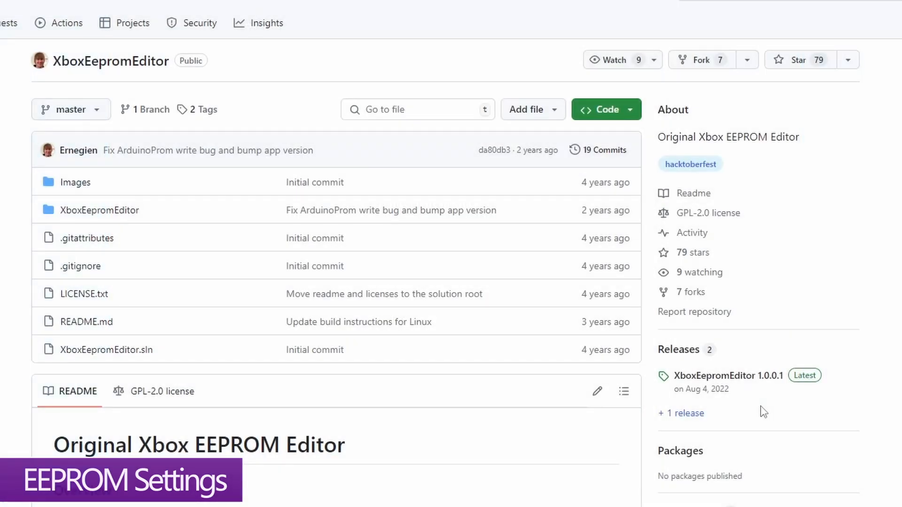
mouse_move(769, 408)
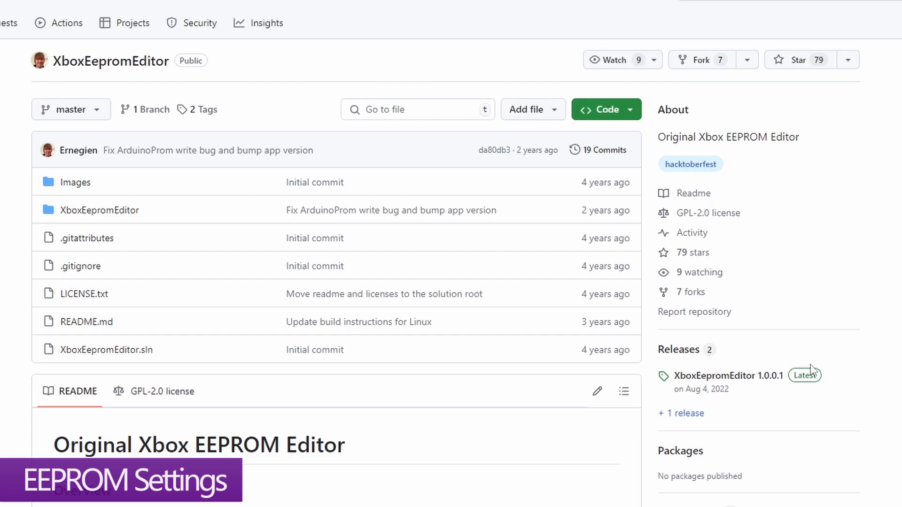
Step: Open the XboxEepromEditor 1.0.0.1 latest release from the repository's Releases section
click(726, 376)
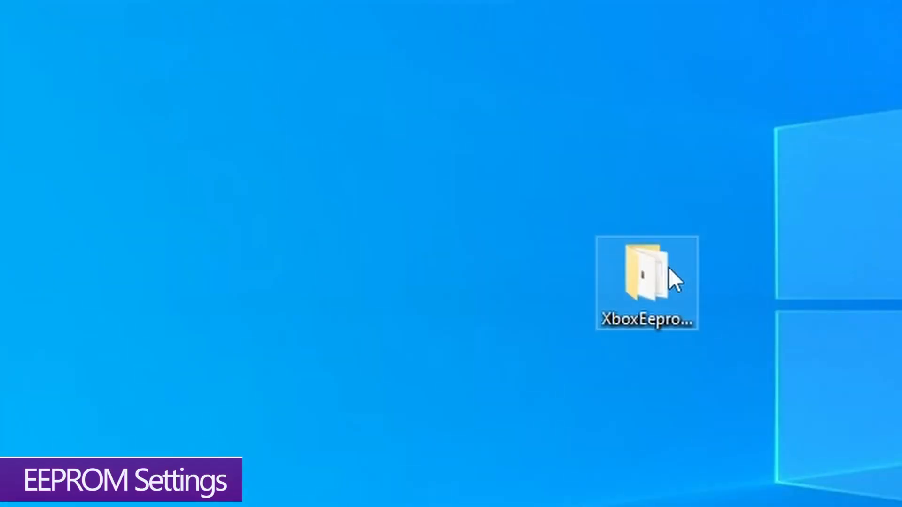
mouse_move(898, 445)
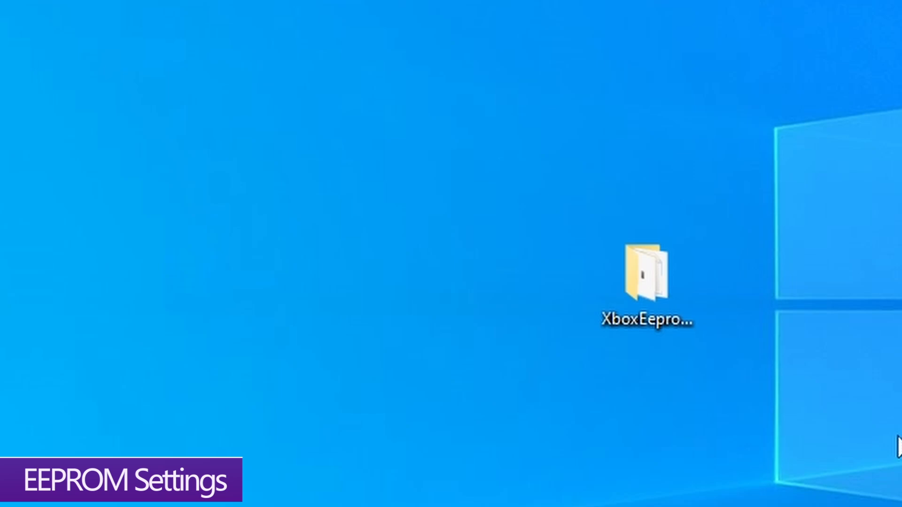
Step: Open the XboxEeprom folder on the desktop and run XboxEepromEditor.exe
double_click(645, 275)
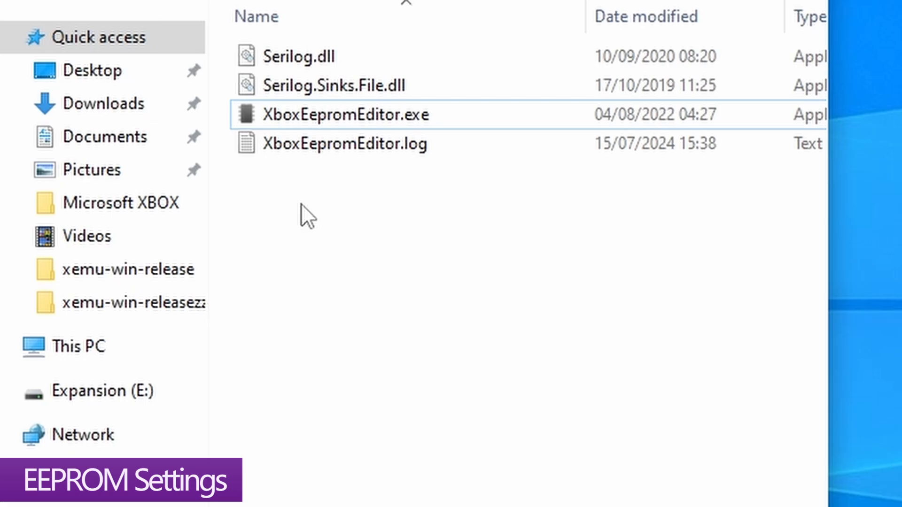
double_click(342, 114)
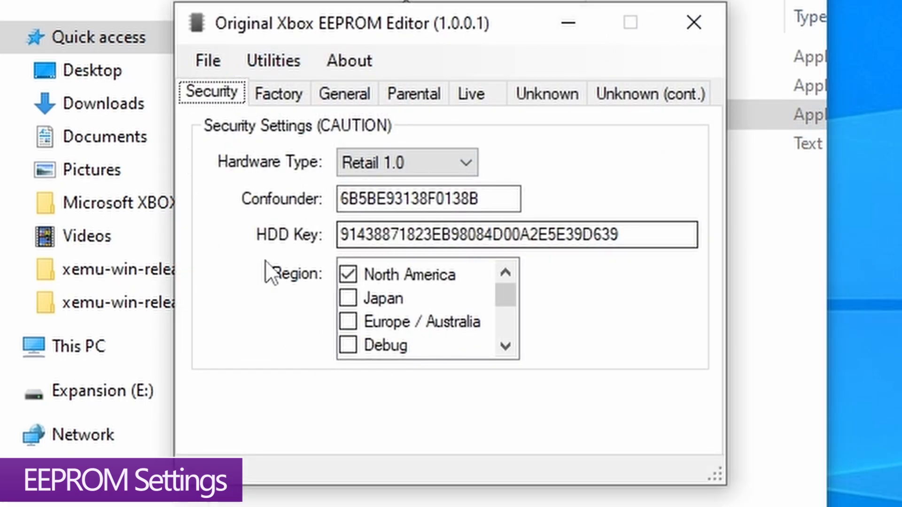
mouse_move(313, 313)
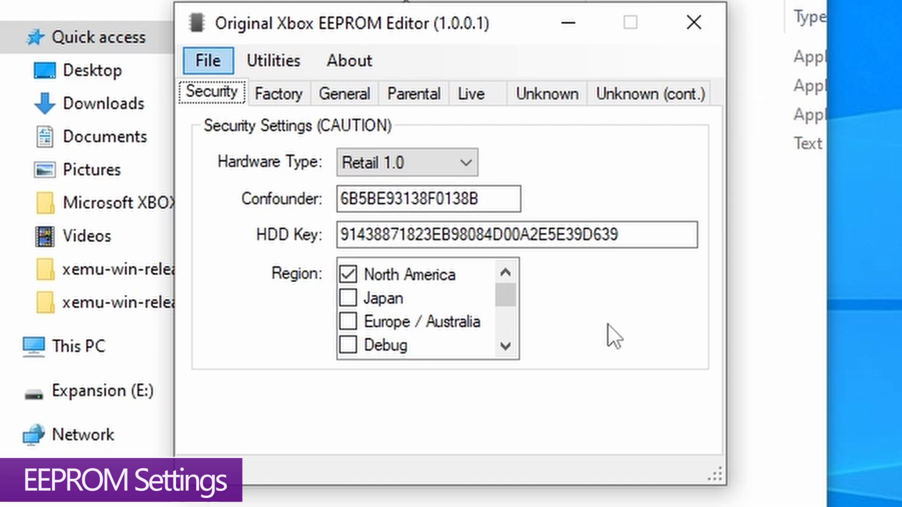
mouse_move(92, 169)
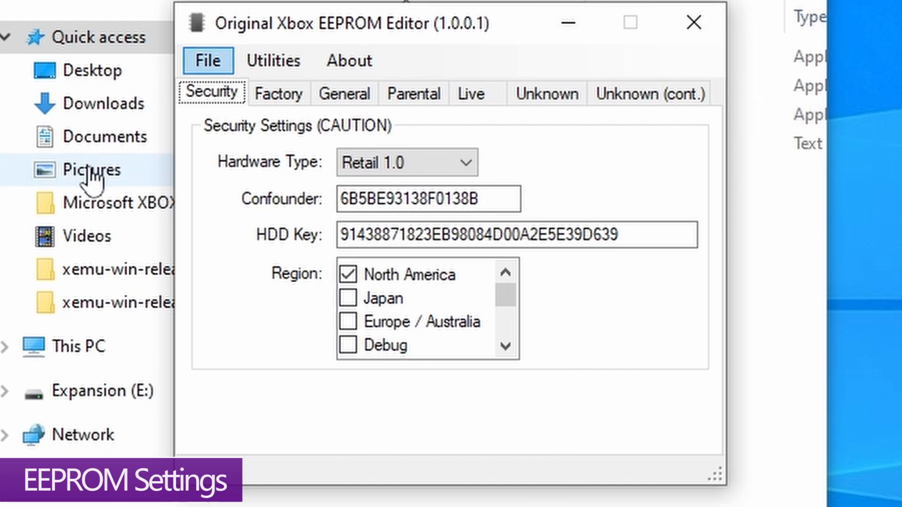
Step: Browse the Factory, Parental, Live and General settings tabs
click(279, 93)
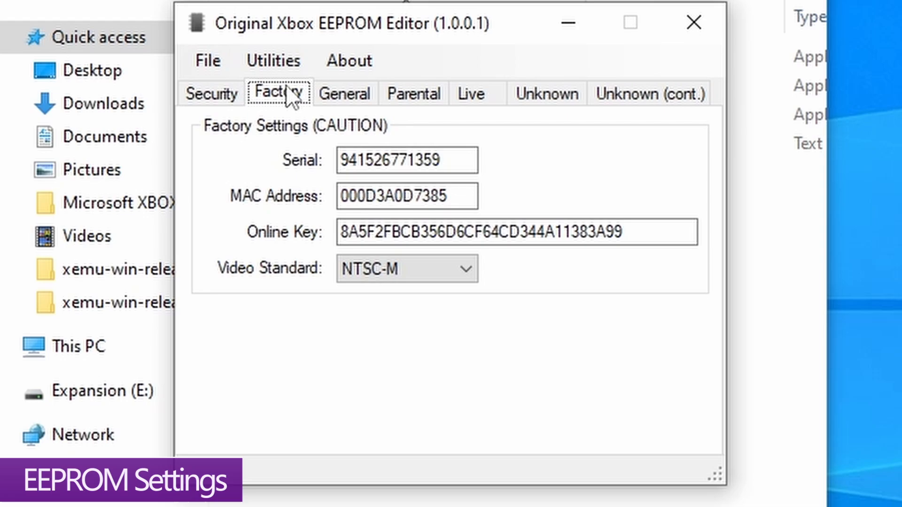
click(413, 93)
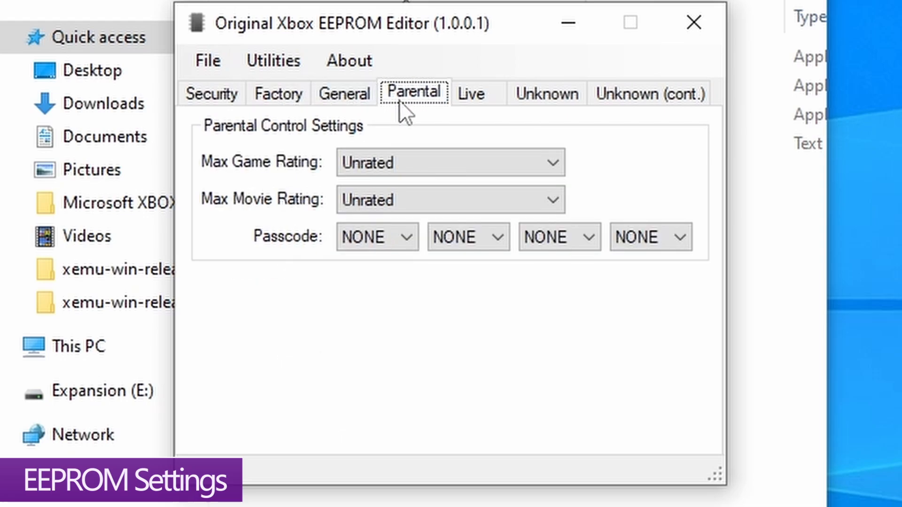
click(471, 93)
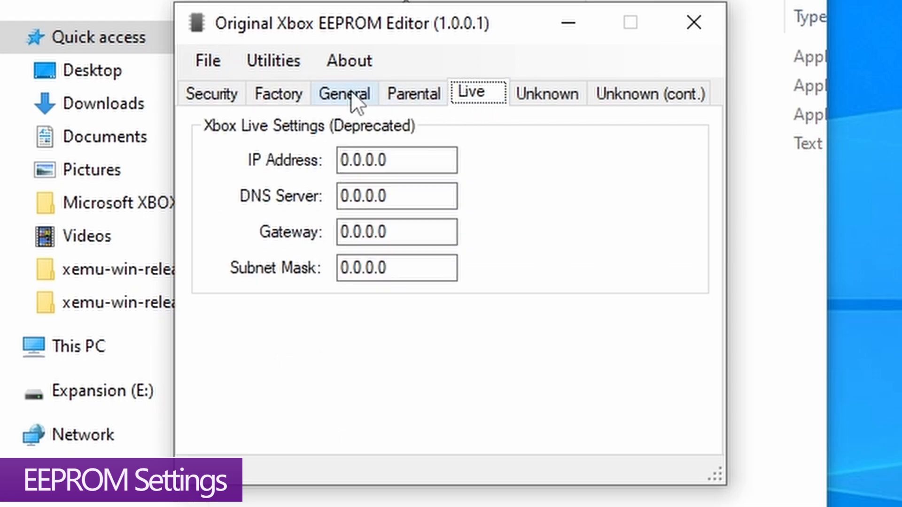
click(343, 93)
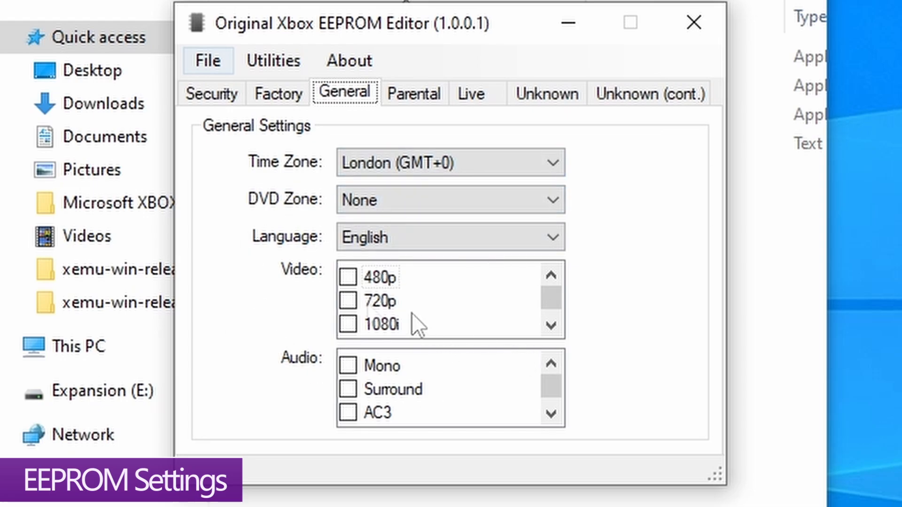
Step: Enable 480p and 60 Hz video output in the General settings
click(346, 278)
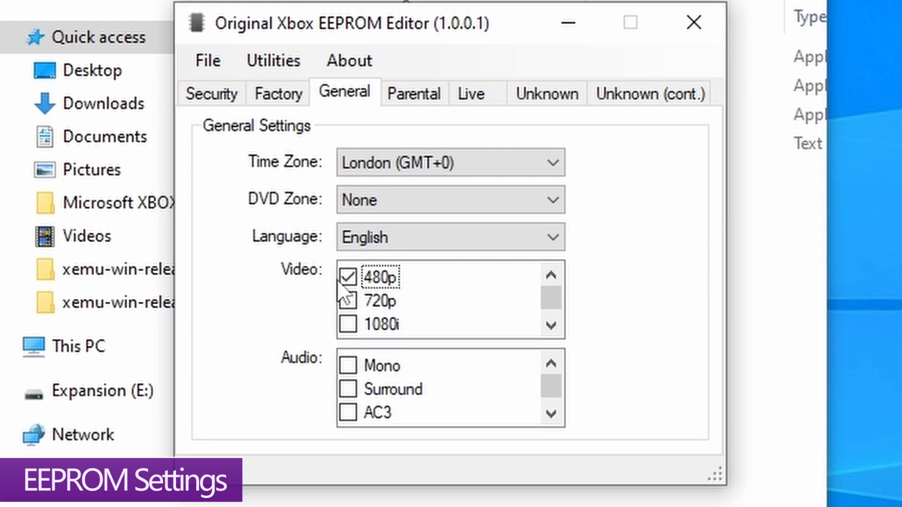
scroll(down, 3)
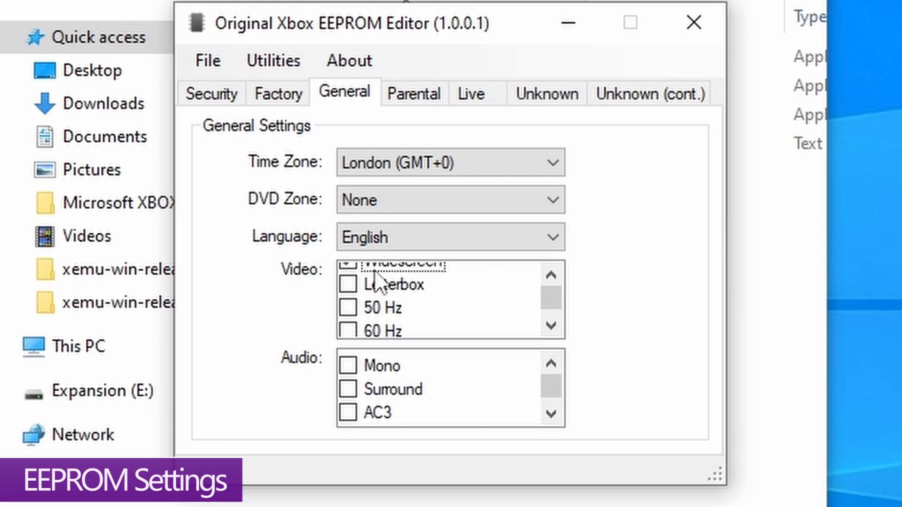
scroll(down, 3)
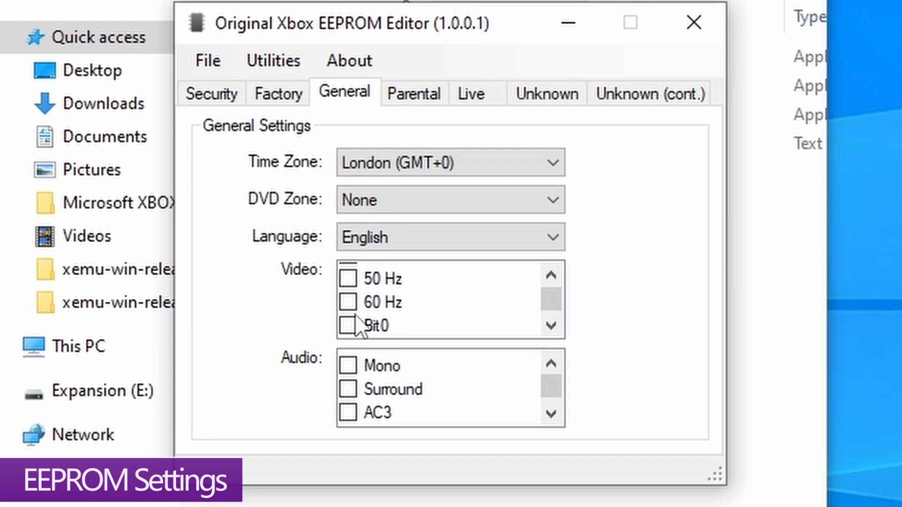
click(347, 302)
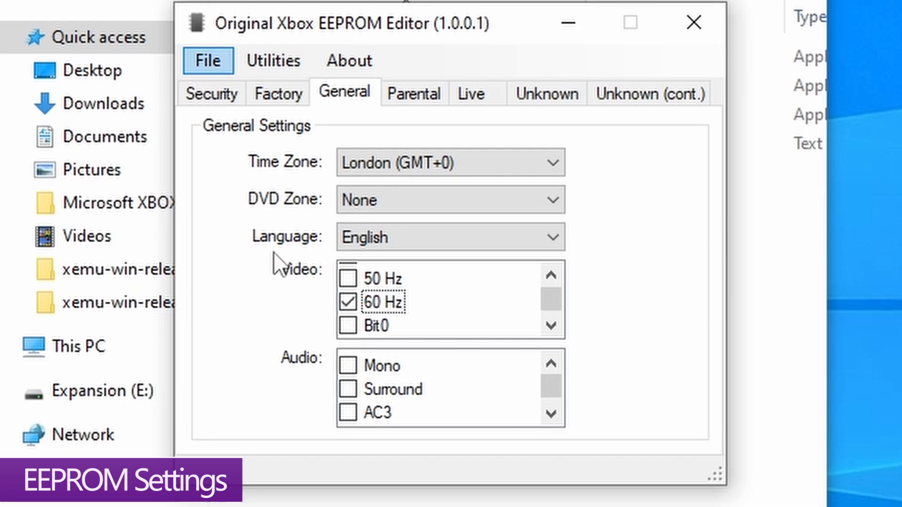
click(207, 61)
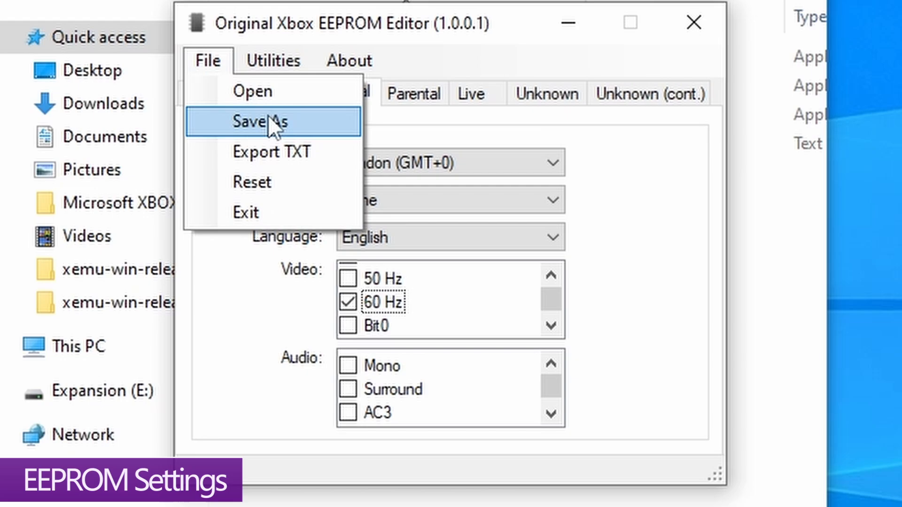
Step: Save the edited EEPROM over eeprom.bin in xemu-win-release, confirming the replacement
click(259, 121)
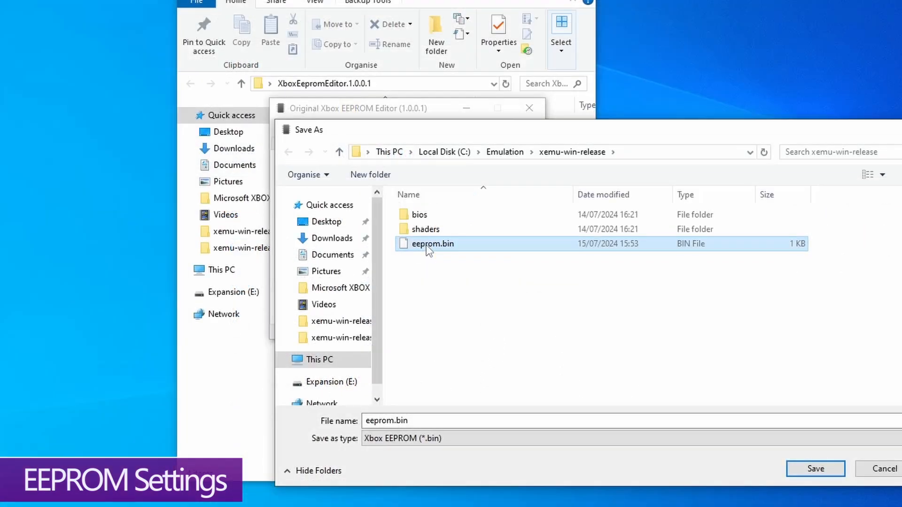
click(814, 469)
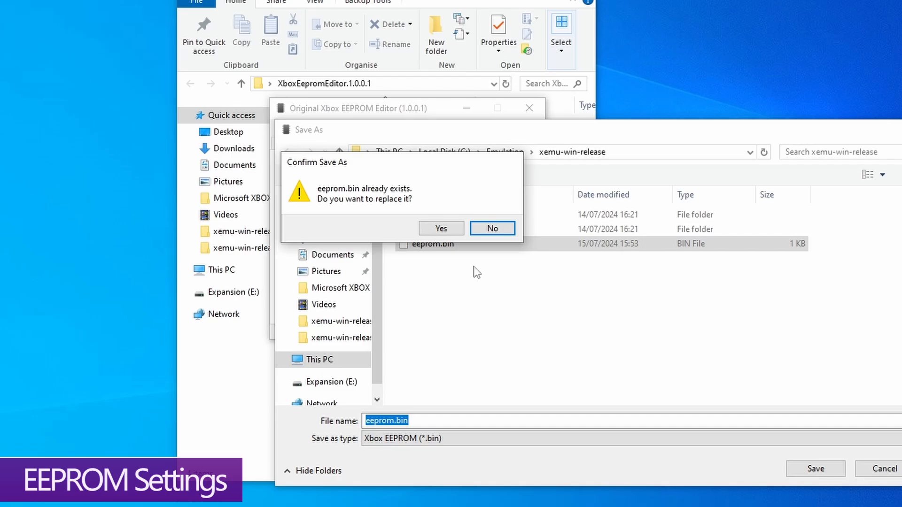
click(441, 228)
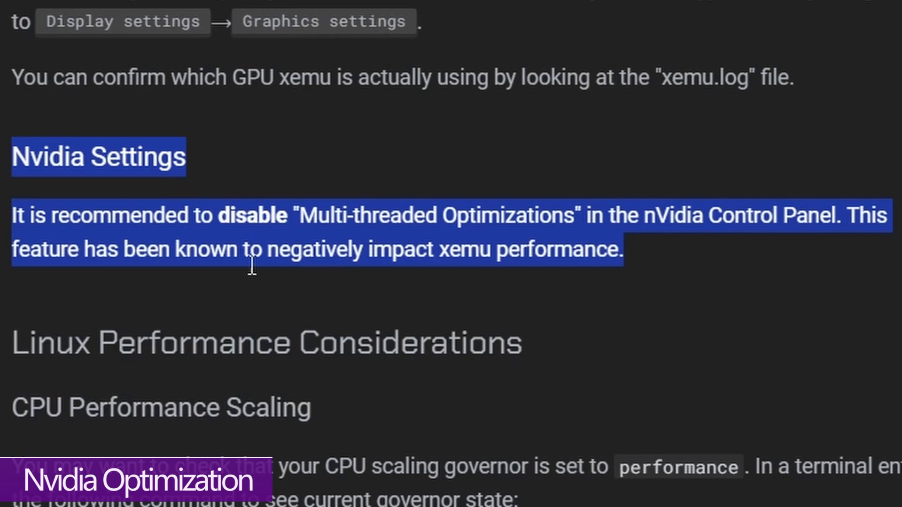
Step: Clear the text selection on the Nvidia Settings passage of the xemu docs
click(223, 215)
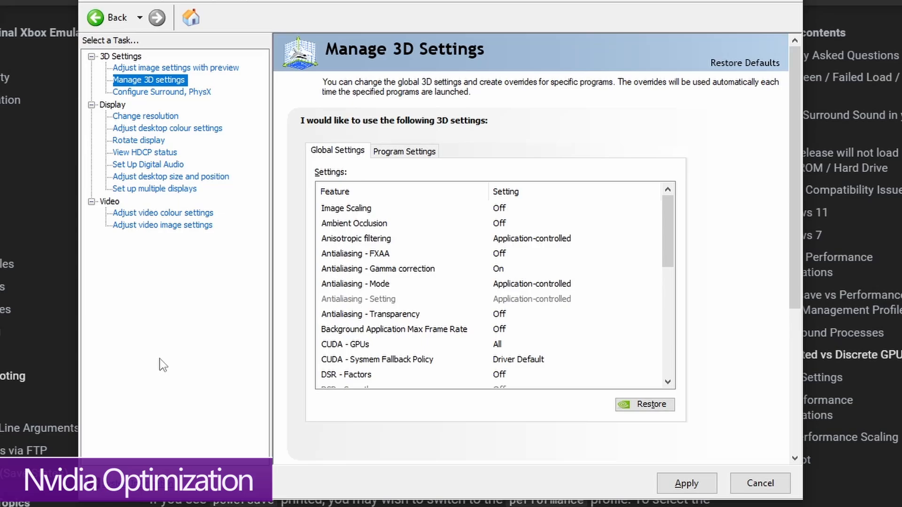
mouse_move(143, 82)
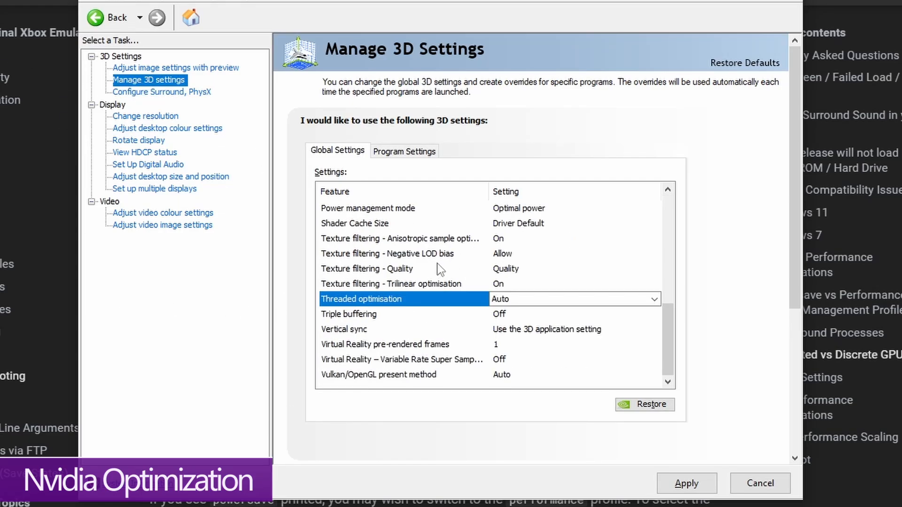
mouse_move(362, 313)
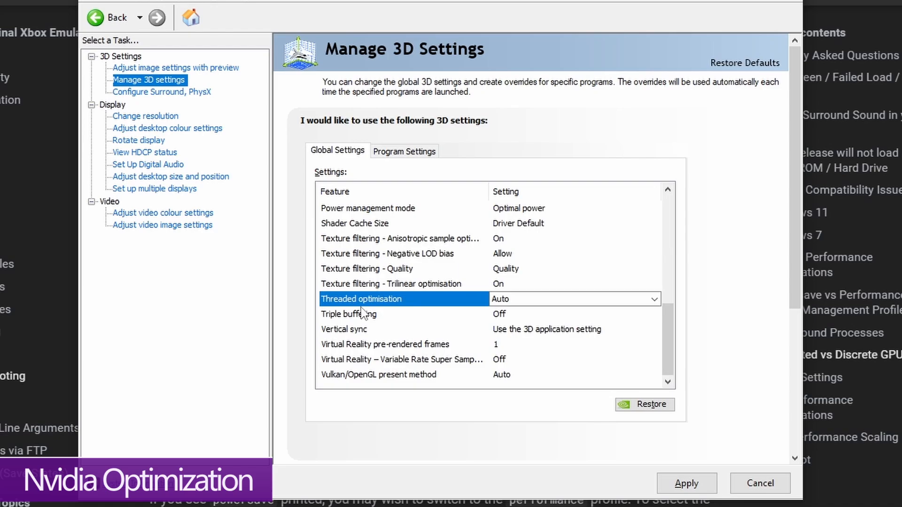
mouse_move(385, 303)
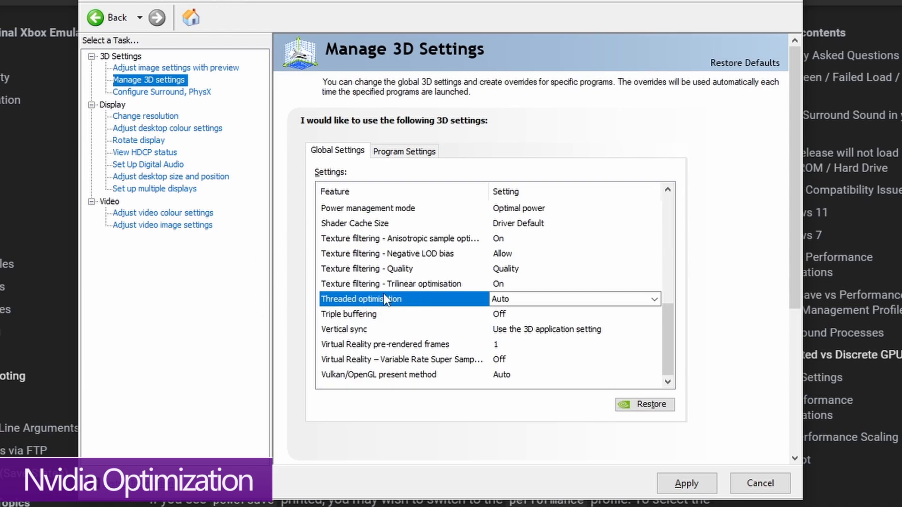
Step: Keep global Threaded optimisation at Auto and go to Program Settings
click(653, 299)
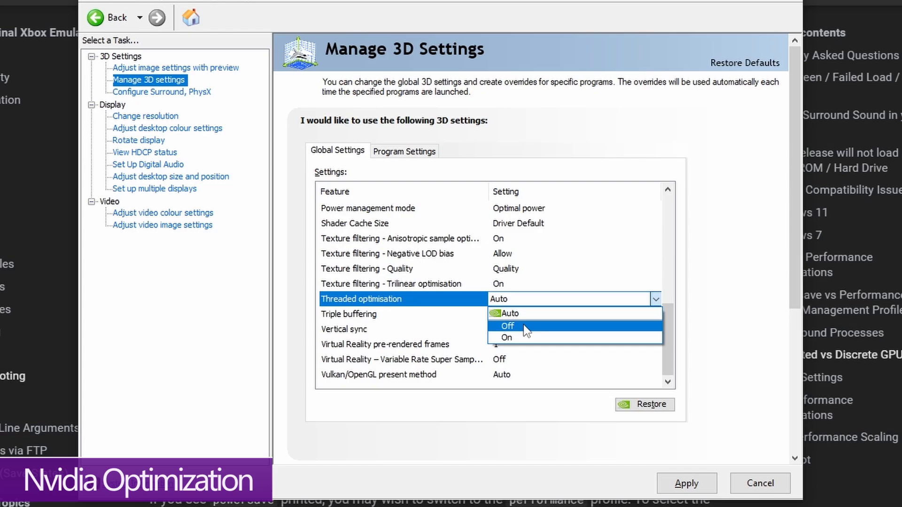
mouse_move(509, 313)
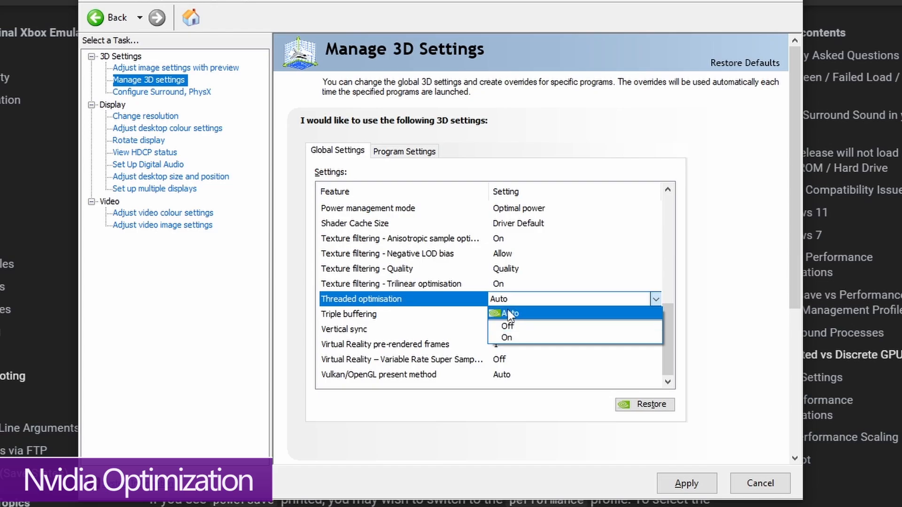
click(507, 313)
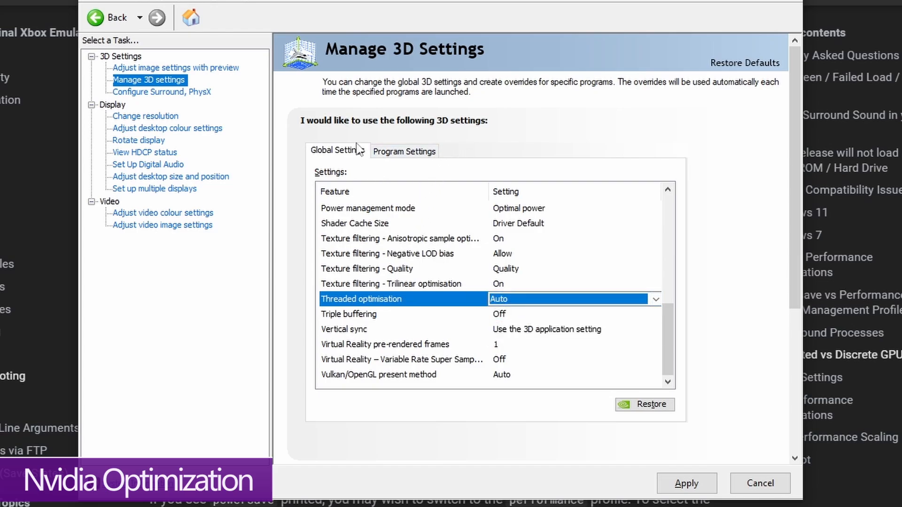
click(404, 151)
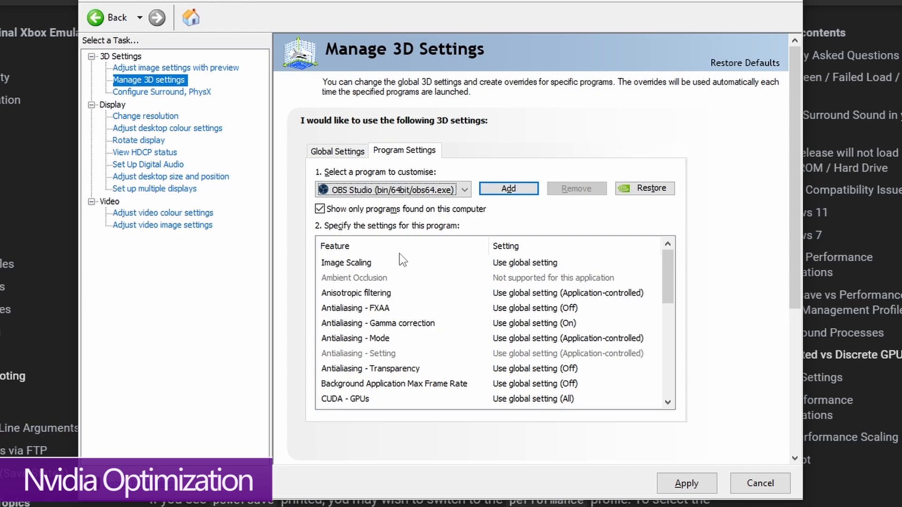
Step: Add 'xemu: Original Xbox Emulator' as a customised program with Threaded optimisation Off
click(508, 188)
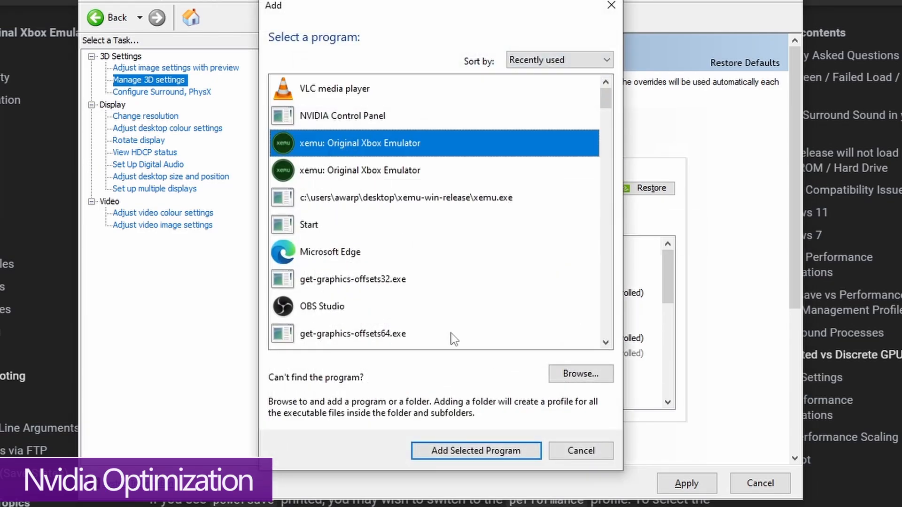
click(475, 451)
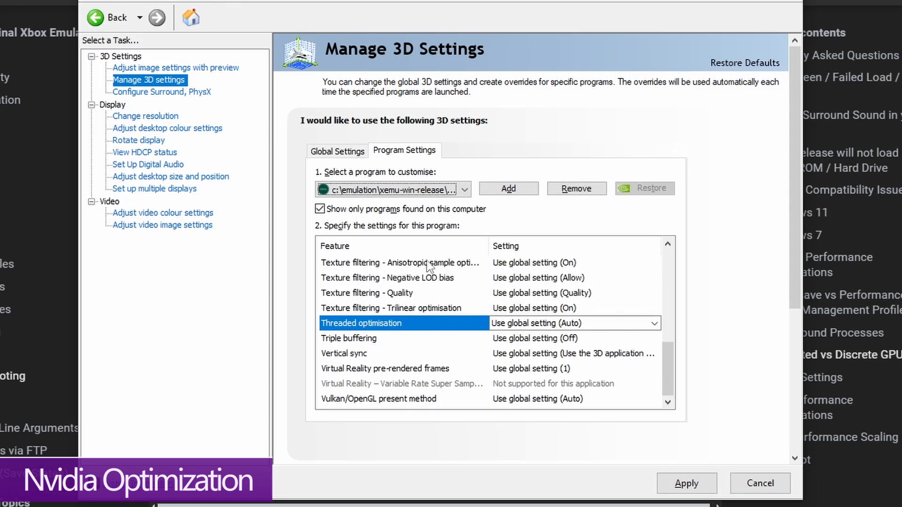
click(653, 323)
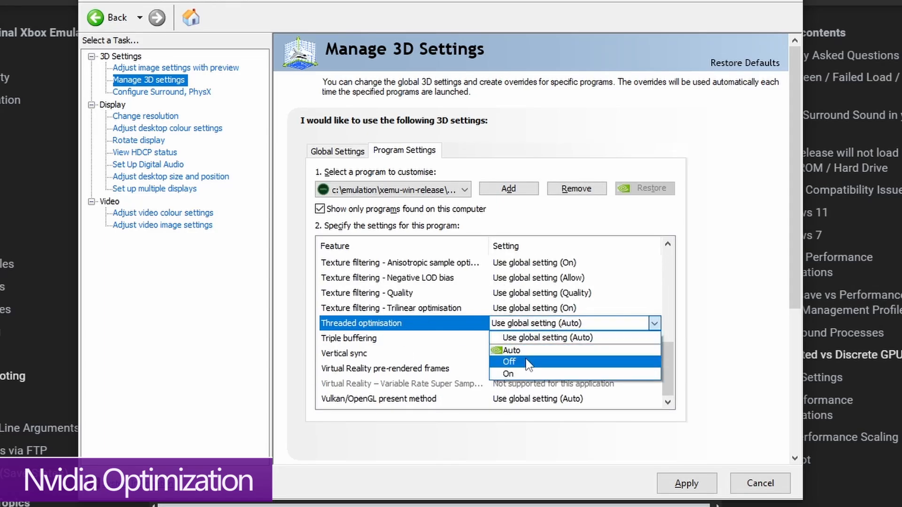
click(508, 361)
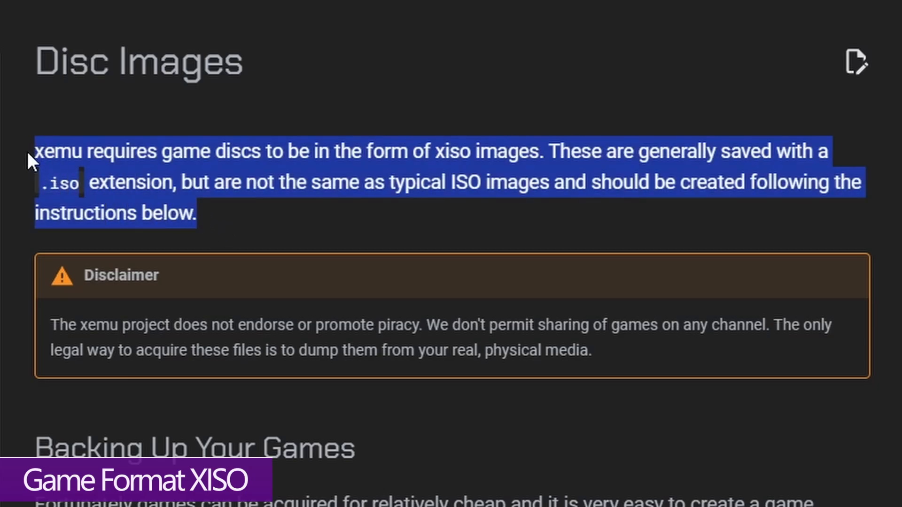
click(83, 196)
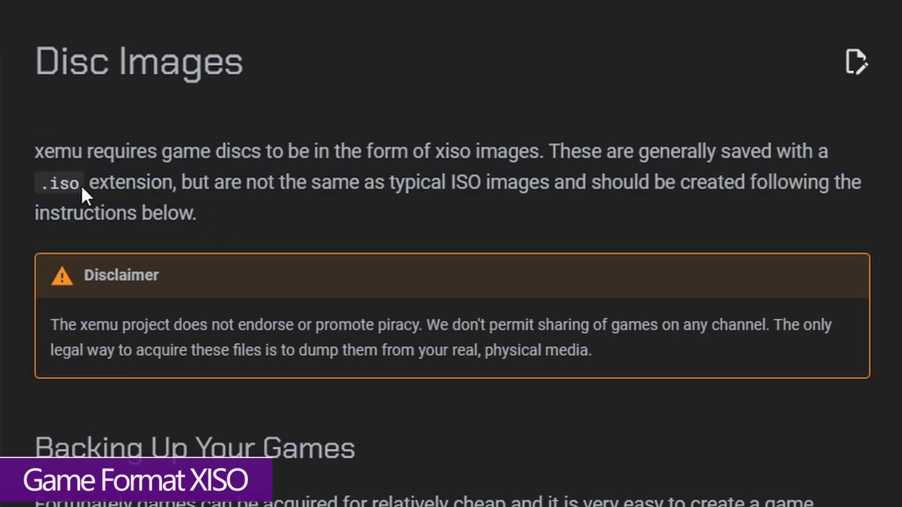
scroll(down, 3)
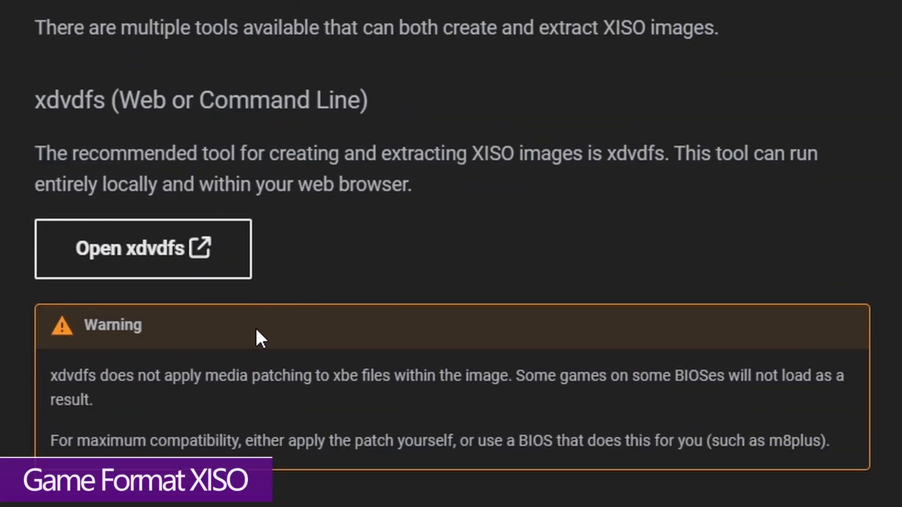
mouse_move(376, 274)
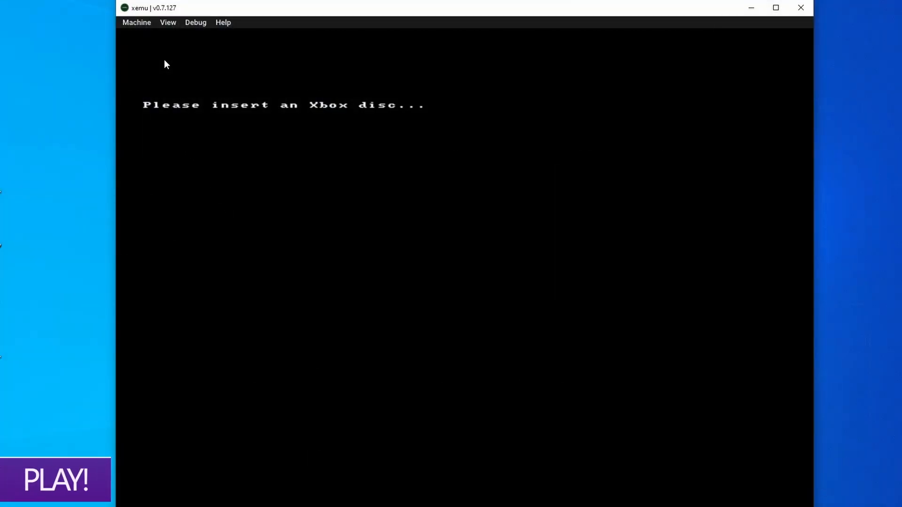
Step: Load the Crazy Taxi disc image via Load Disc and adjust Int. Resolution Scale
click(137, 22)
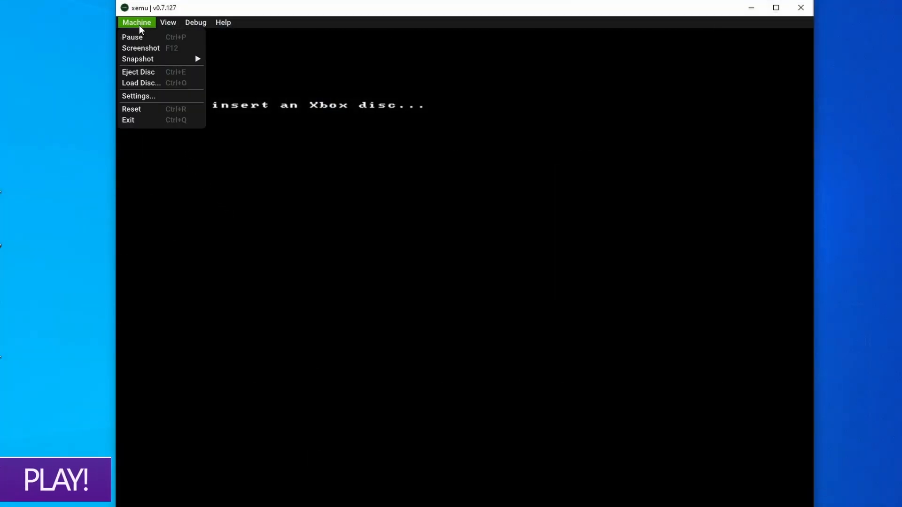
mouse_move(141, 83)
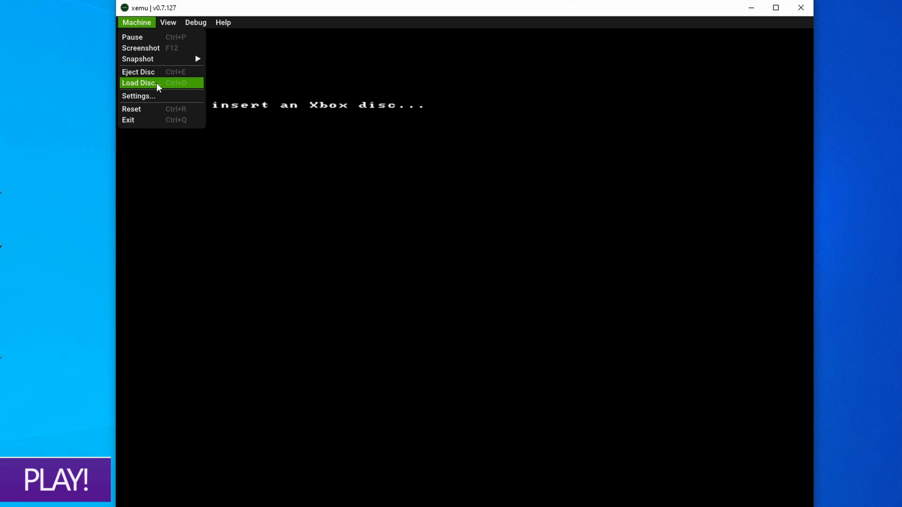
click(139, 82)
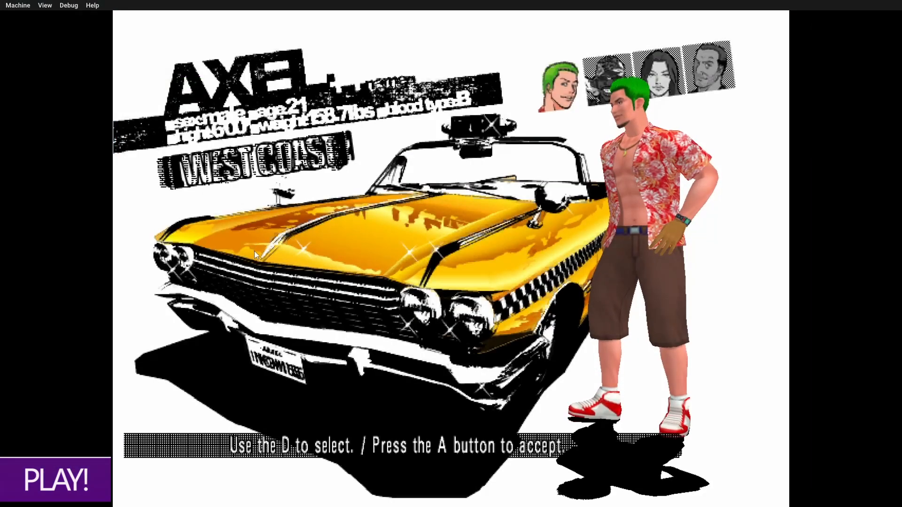
click(44, 6)
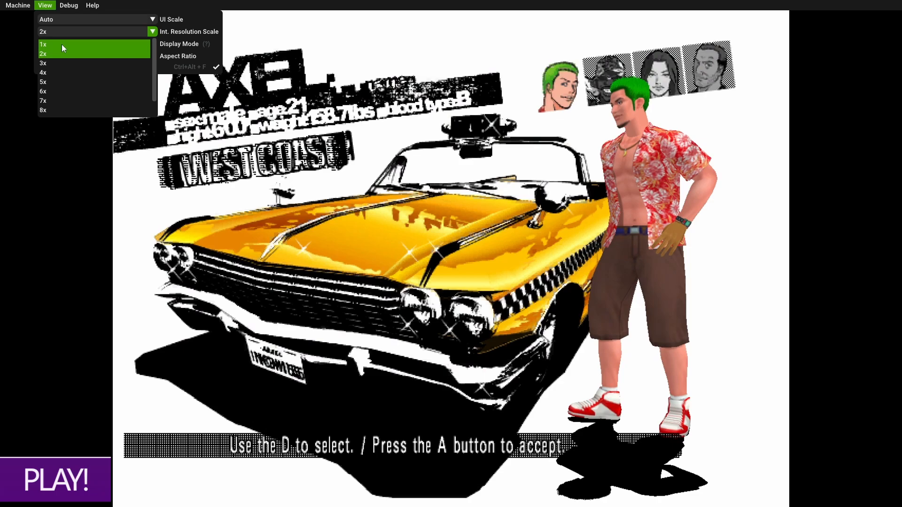
click(43, 32)
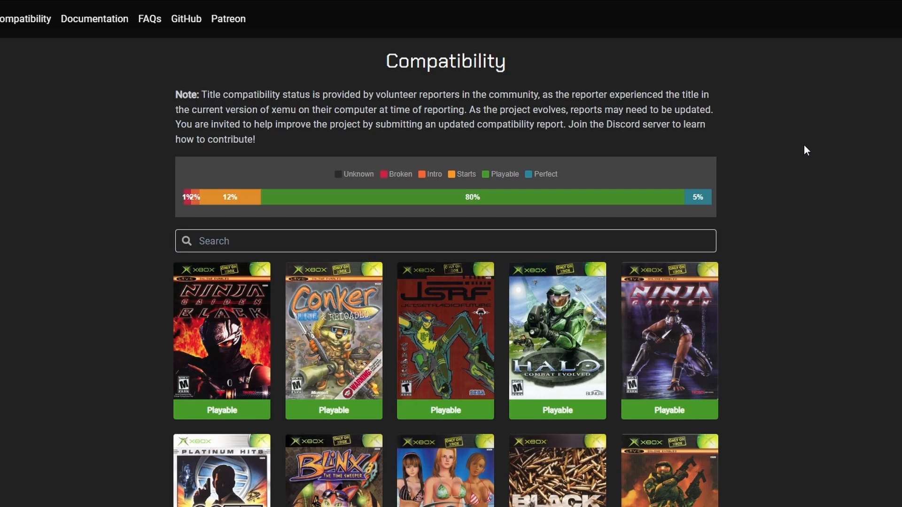
mouse_move(466, 384)
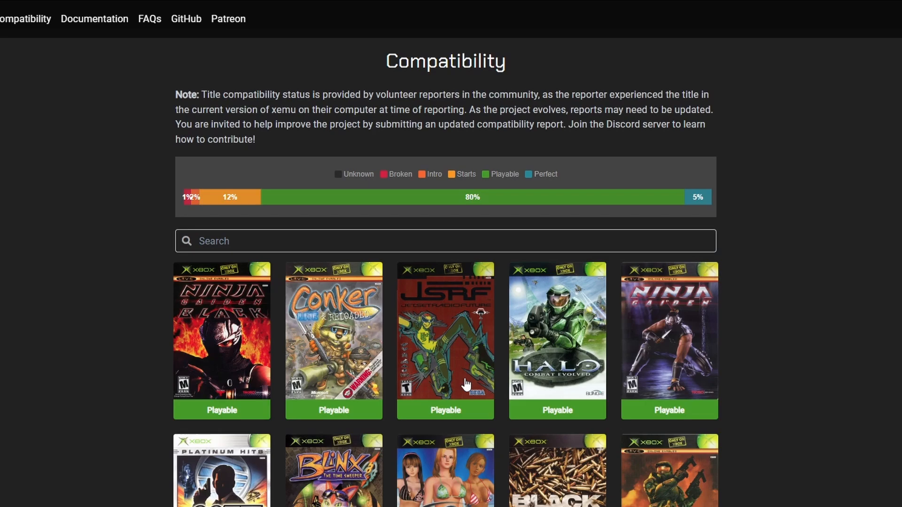
mouse_move(427, 431)
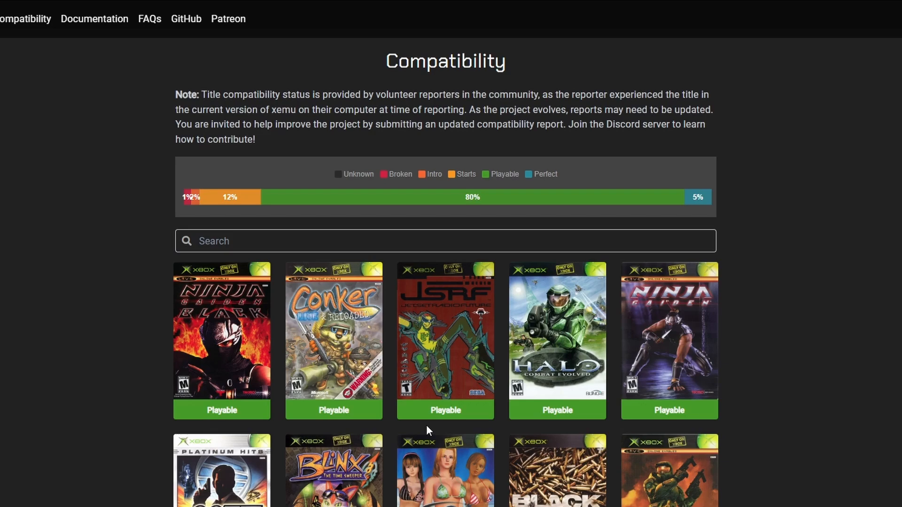
mouse_move(551, 197)
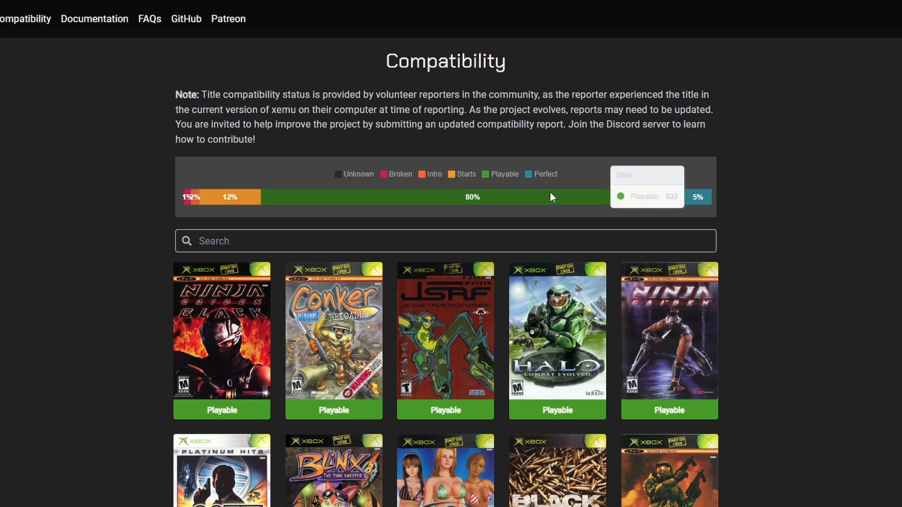
mouse_move(557, 194)
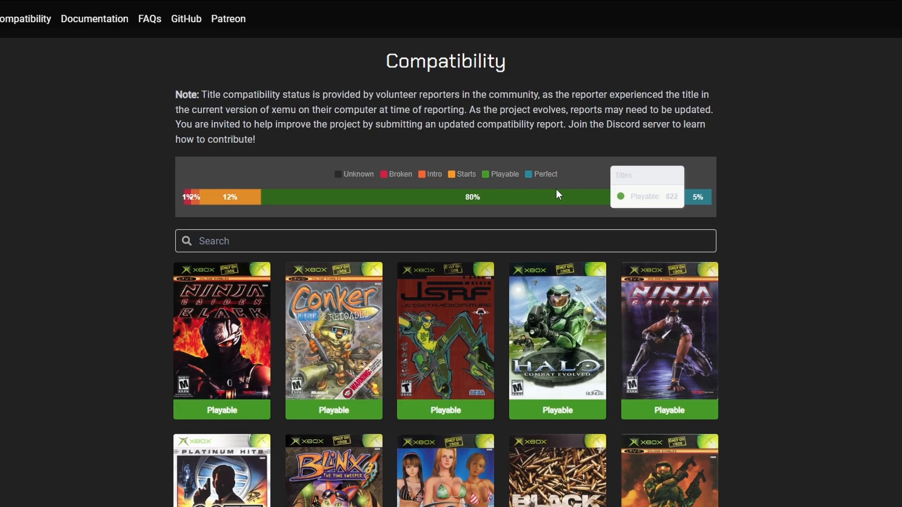
mouse_move(719, 249)
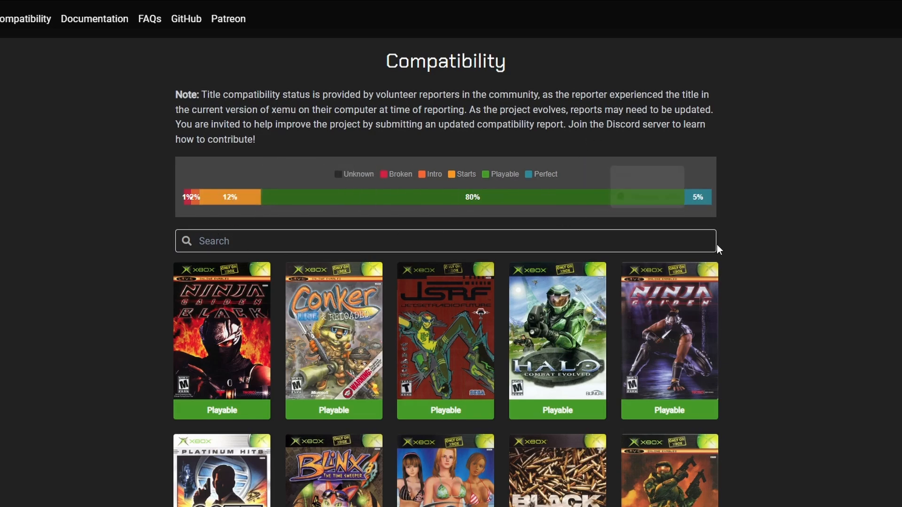
mouse_move(697, 197)
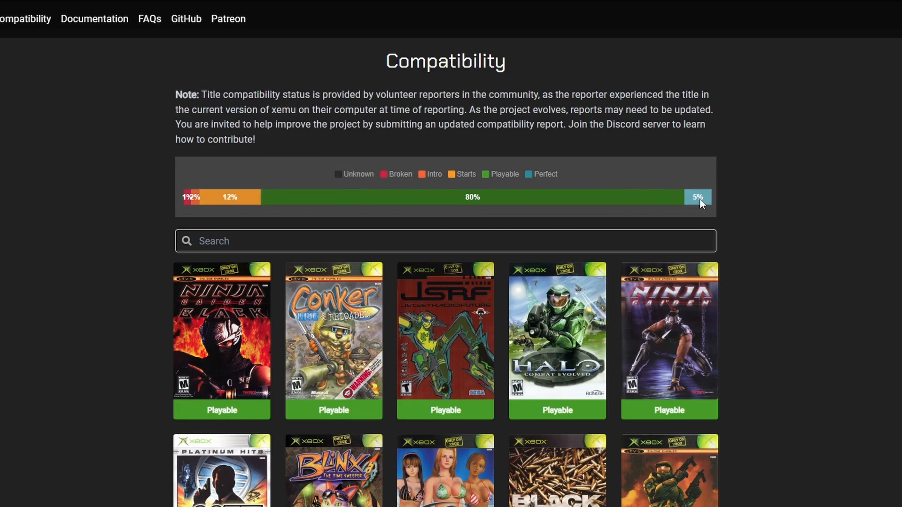
Step: Filter to Perfect-rated titles, browse the results, and open the JSRF: Jet Set Radio Future page
click(697, 197)
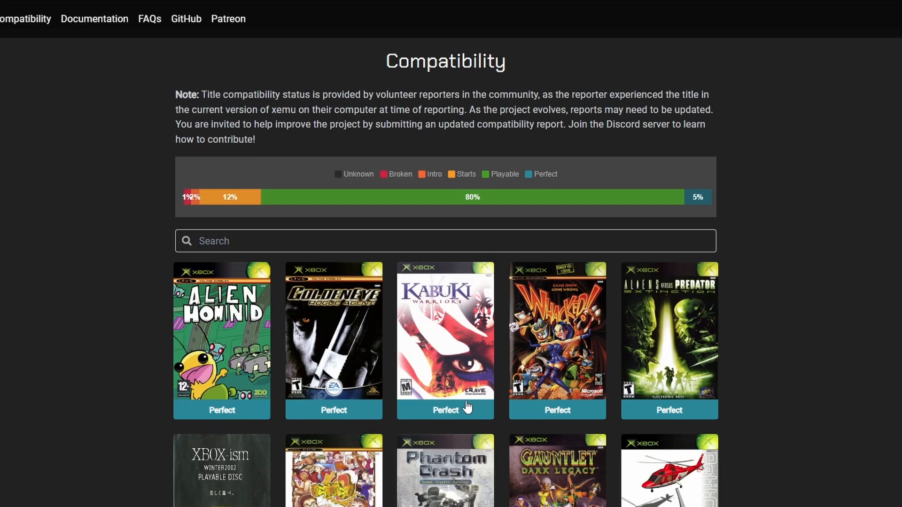
scroll(down, 3)
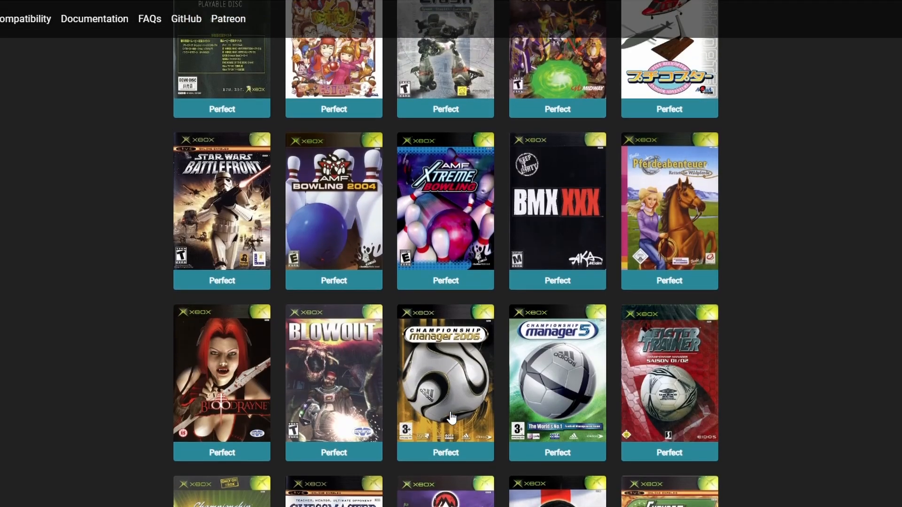
scroll(up, 3)
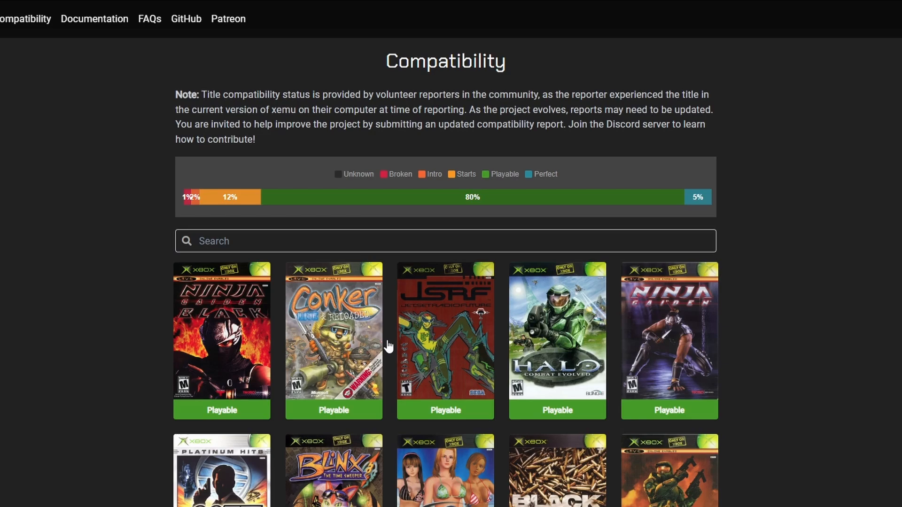
click(556, 339)
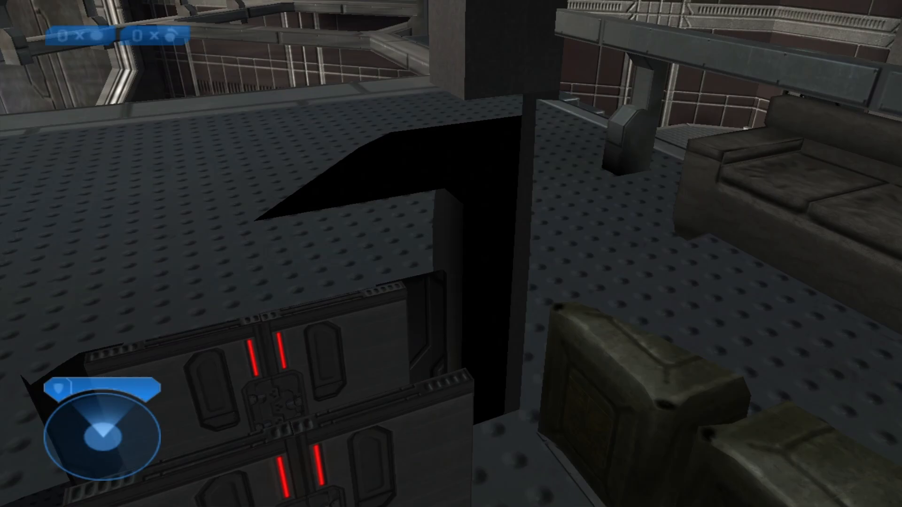
mouse_move(451, 253)
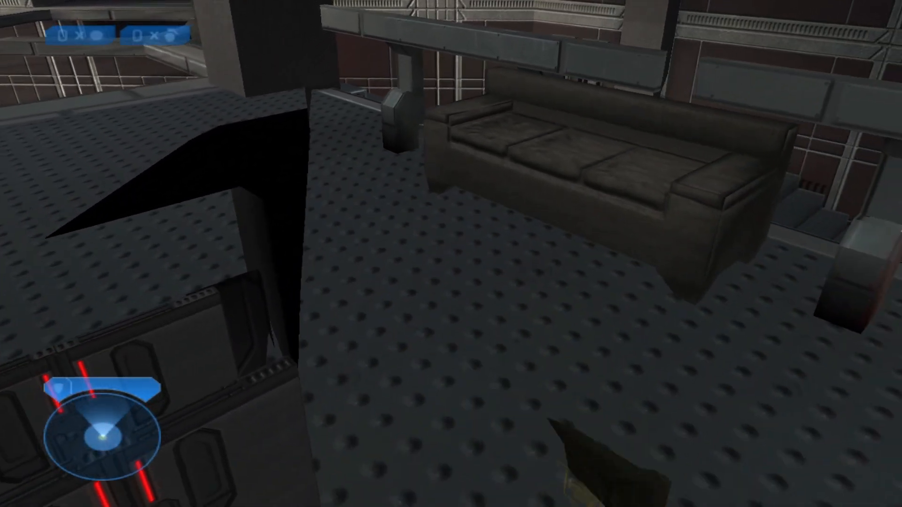
mouse_move(451, 253)
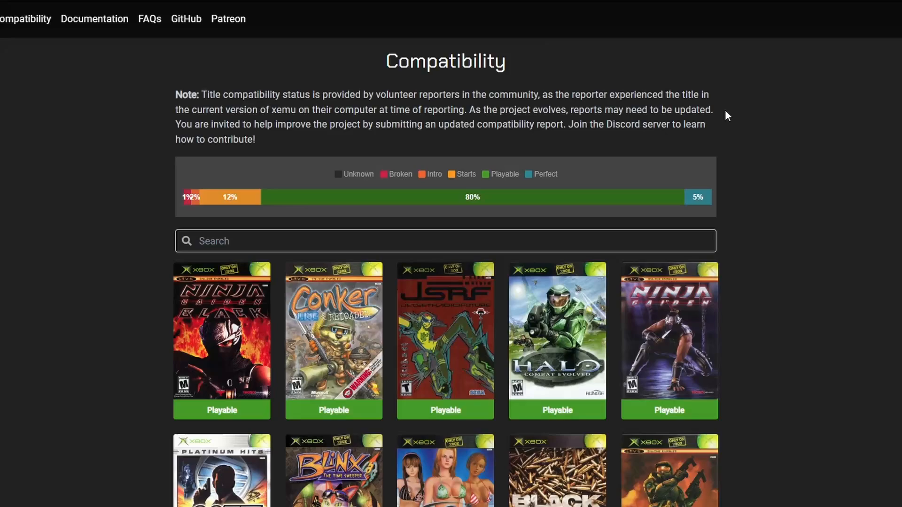
mouse_move(445, 344)
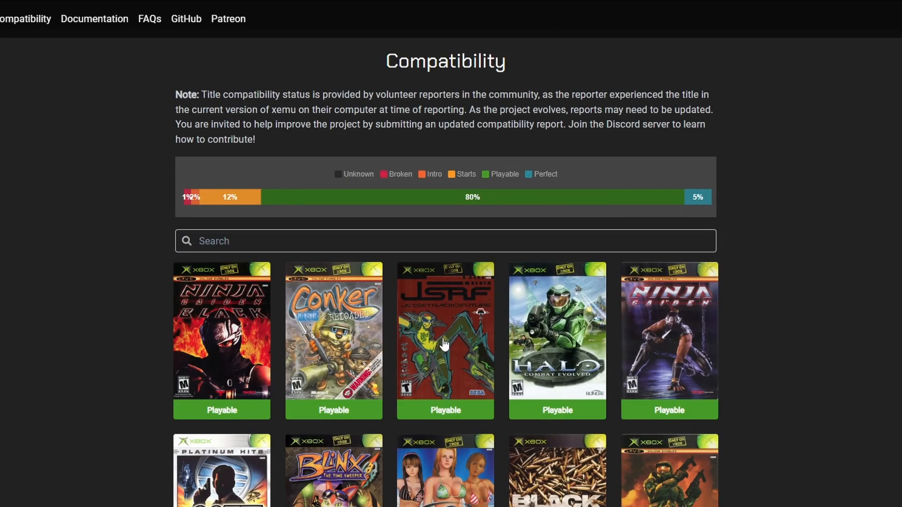
click(445, 339)
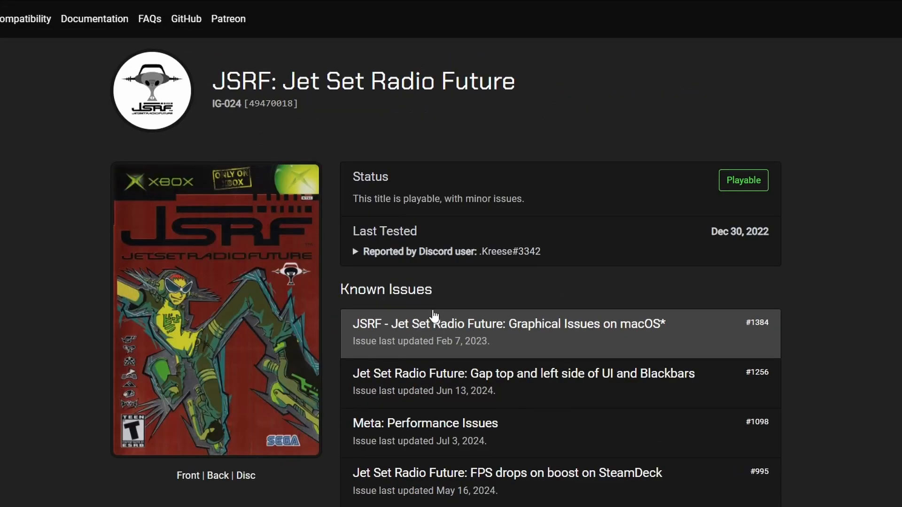
Step: Scroll through the long checklist of Xbox titles in the game tracking issue
scroll(down, 3)
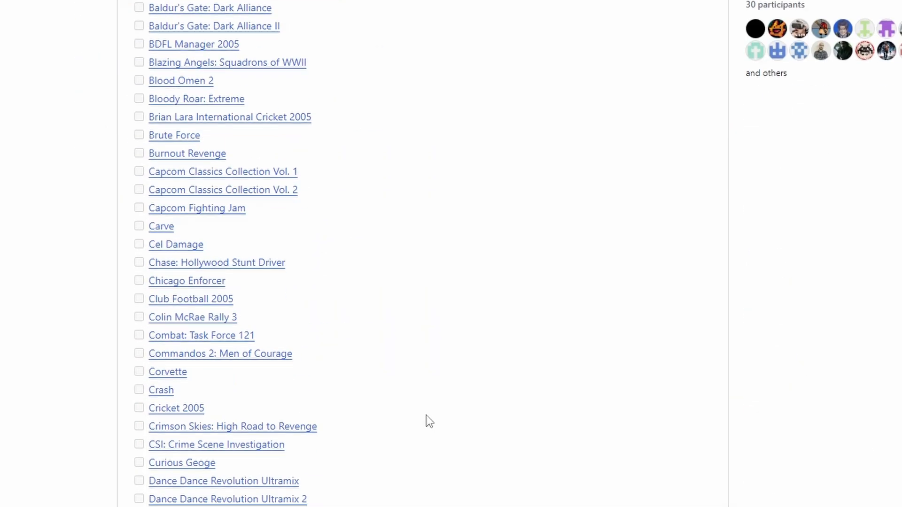
scroll(down, 3)
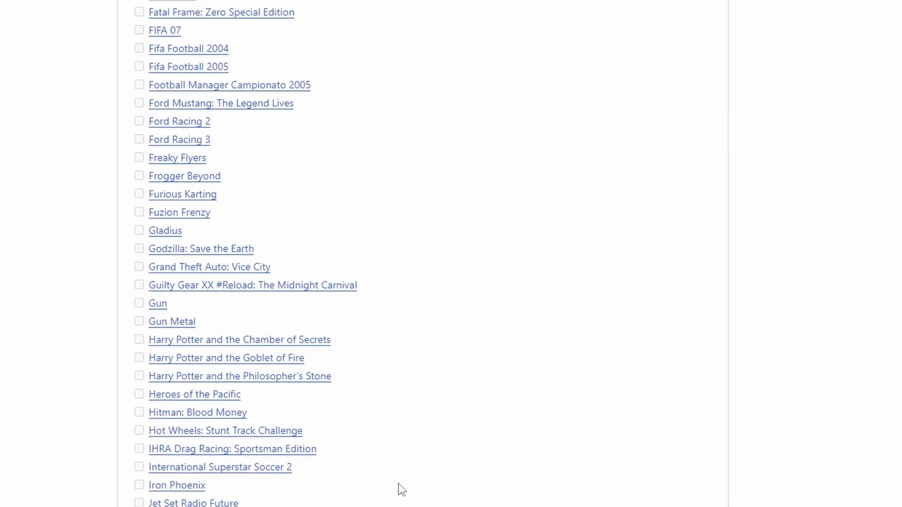
scroll(up, 3)
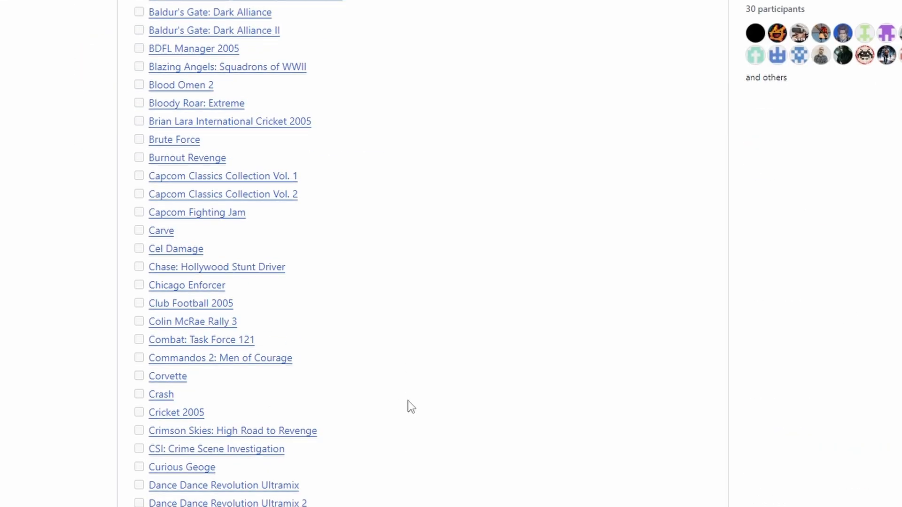
scroll(down, 3)
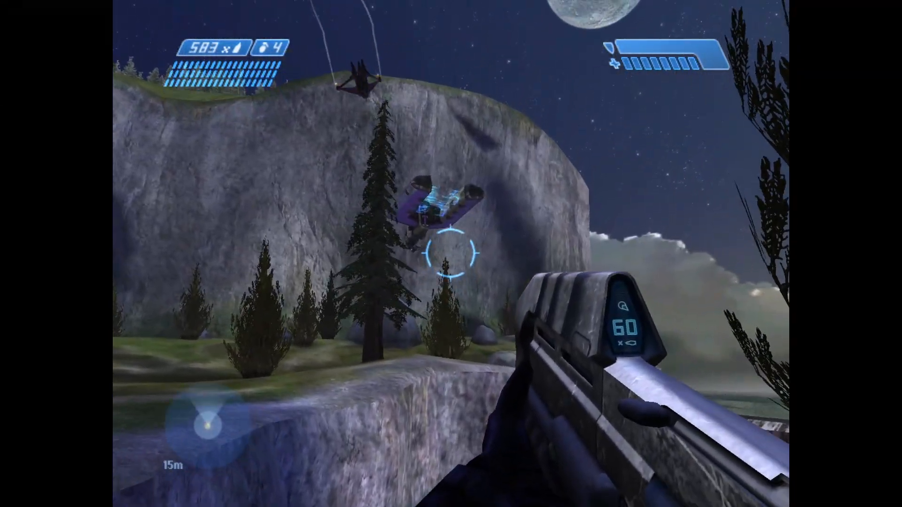
Step: Fire the rifle at the enemy vehicle, the enemy by the tree, and the dropship
click(451, 254)
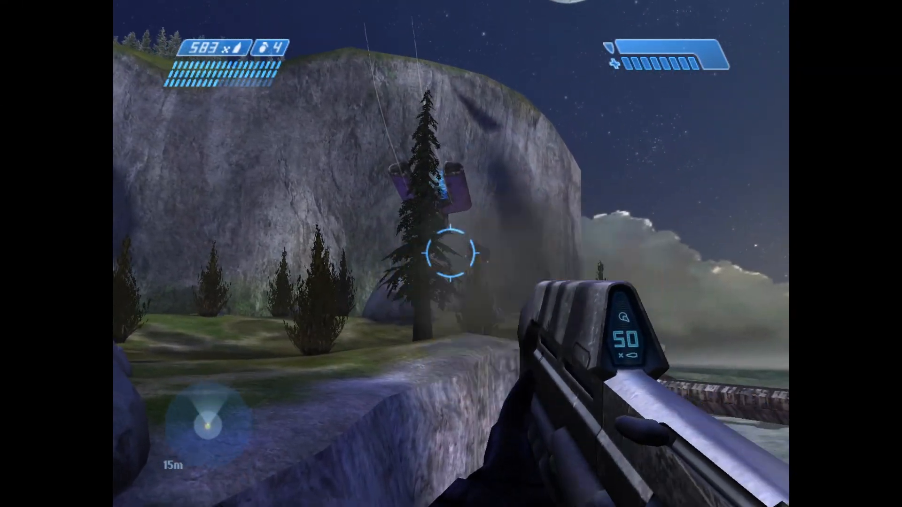
click(451, 254)
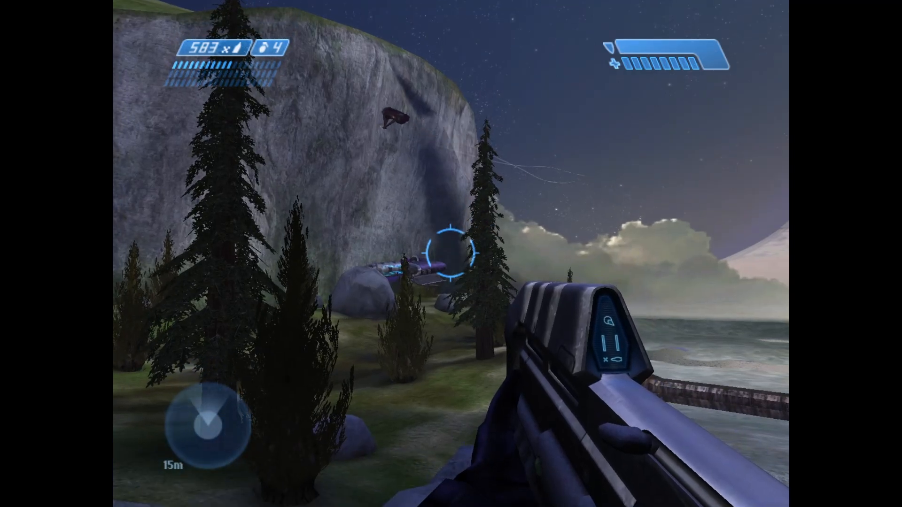
mouse_move(451, 250)
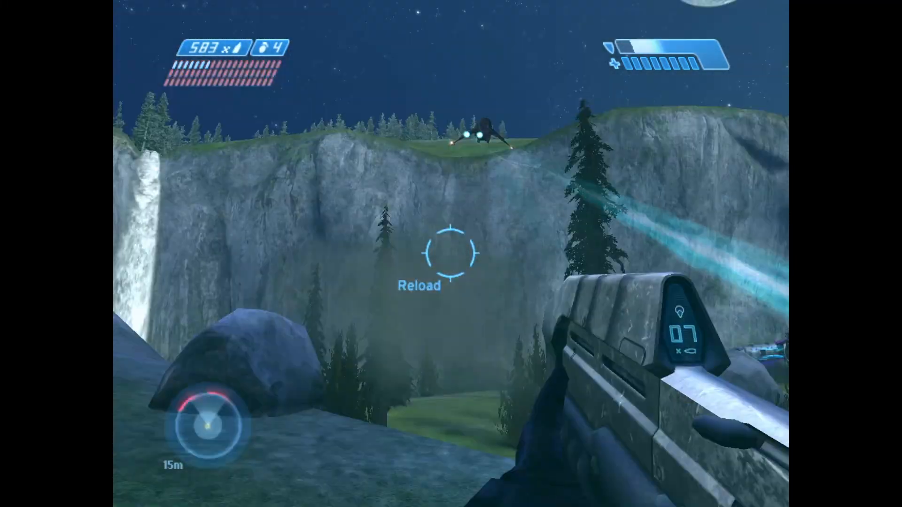
mouse_move(451, 254)
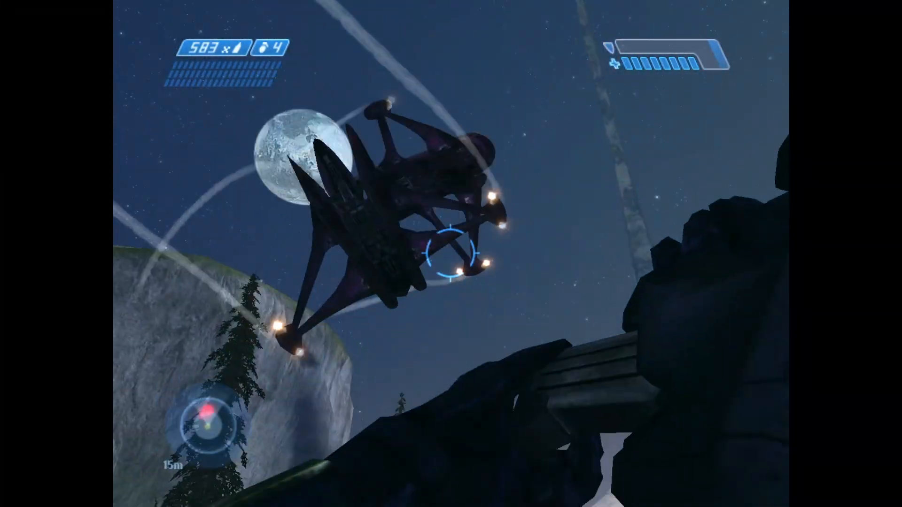
click(451, 249)
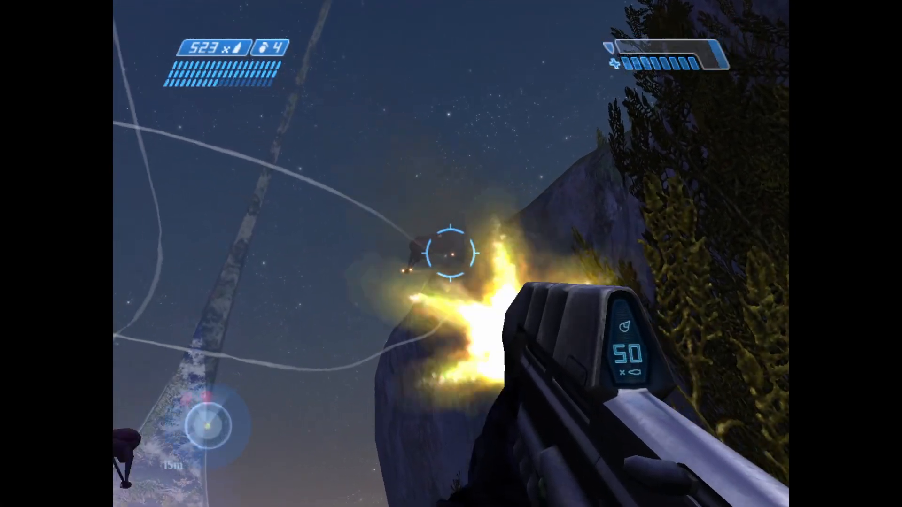